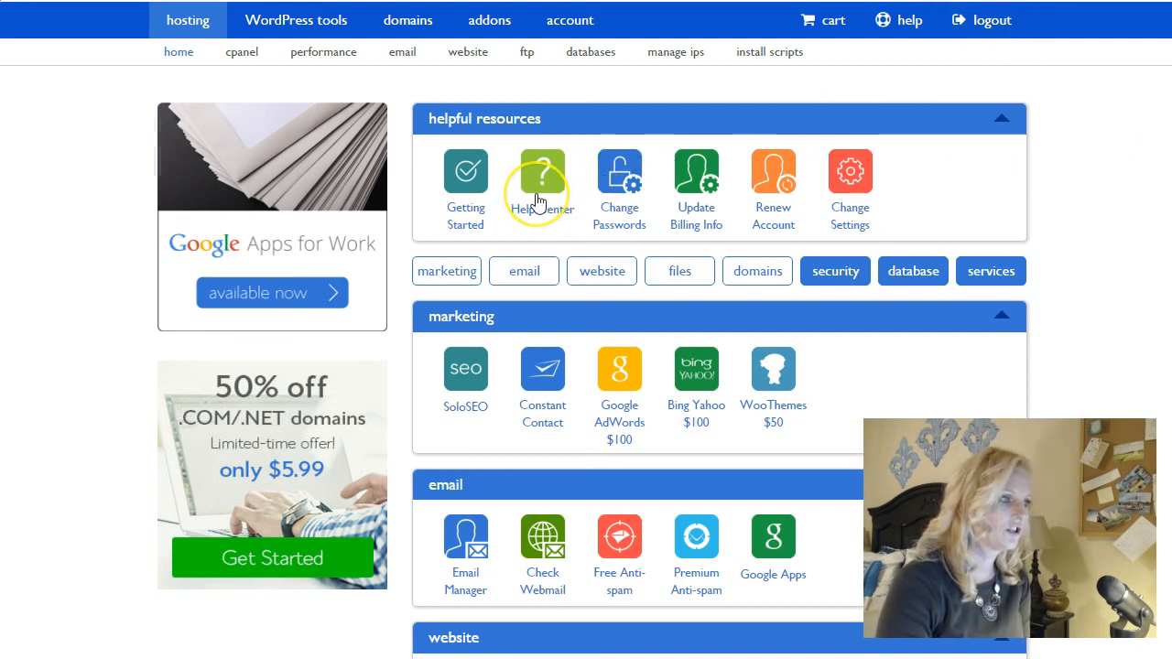
mouse_move(581, 101)
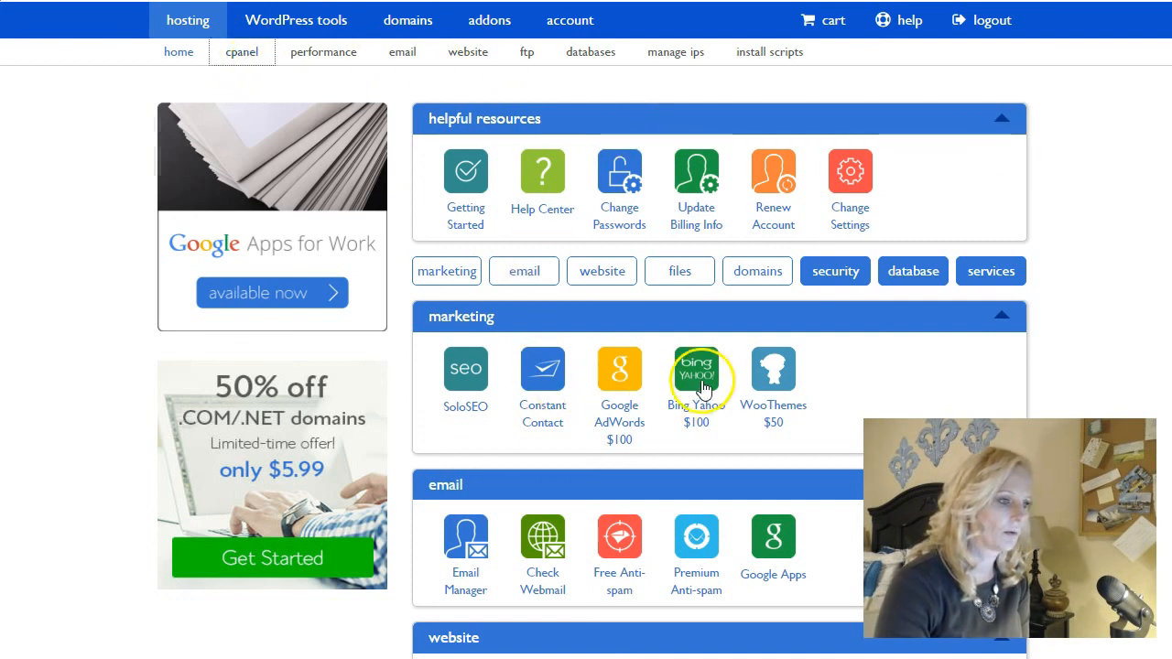
mouse_move(187, 20)
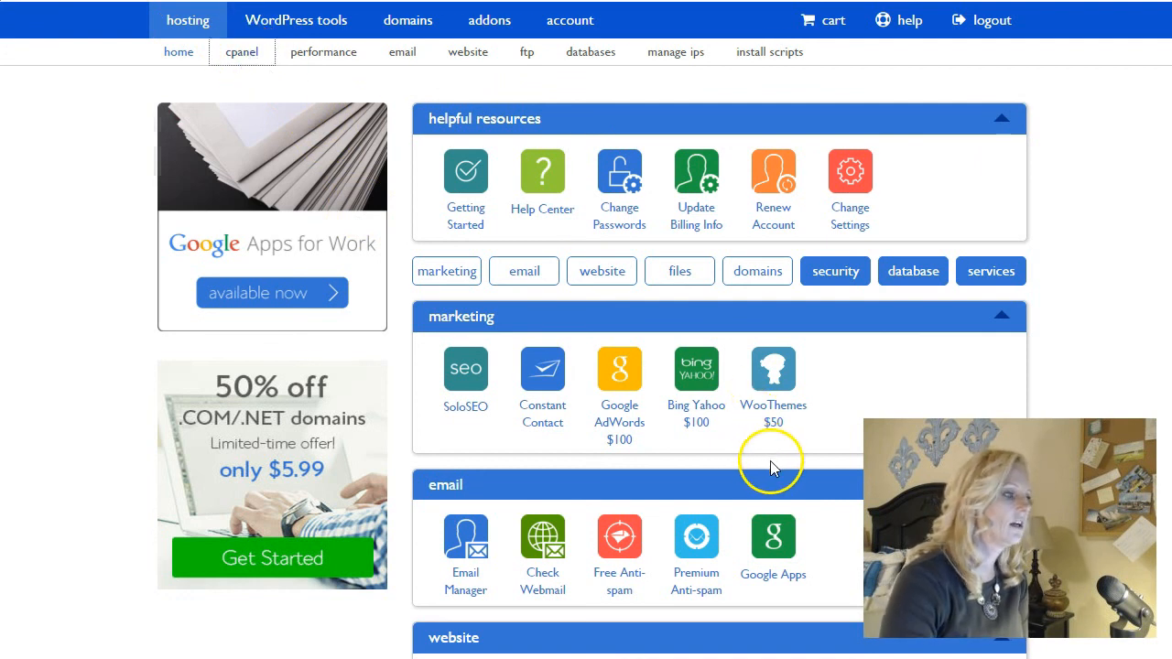
mouse_move(508, 517)
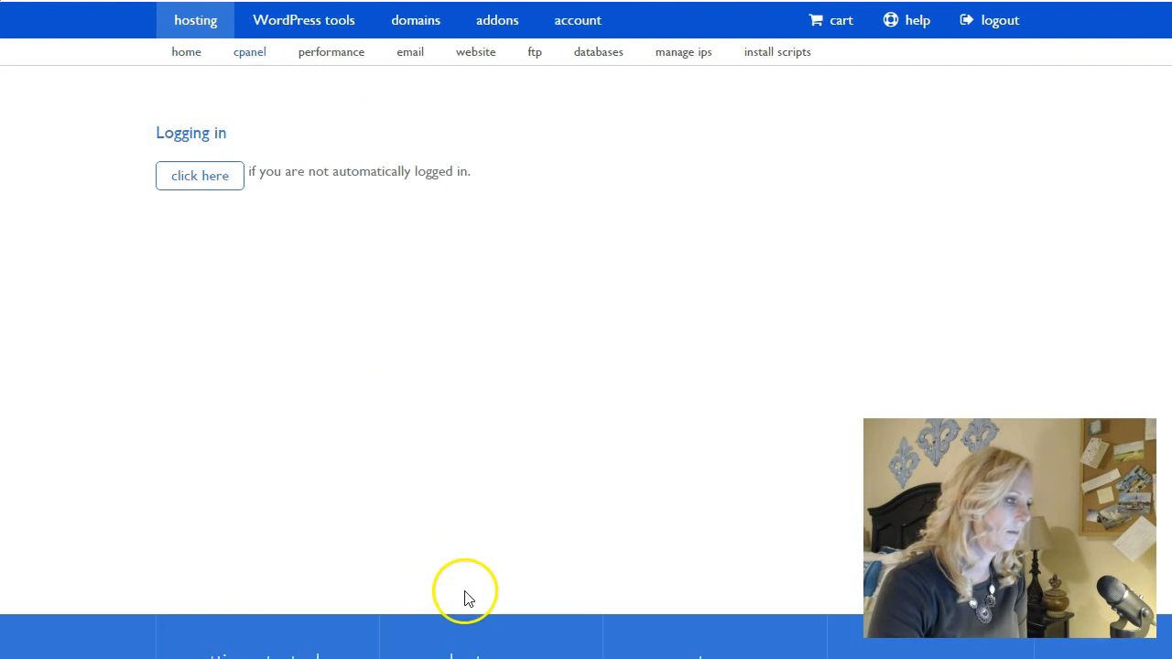
mouse_move(638, 279)
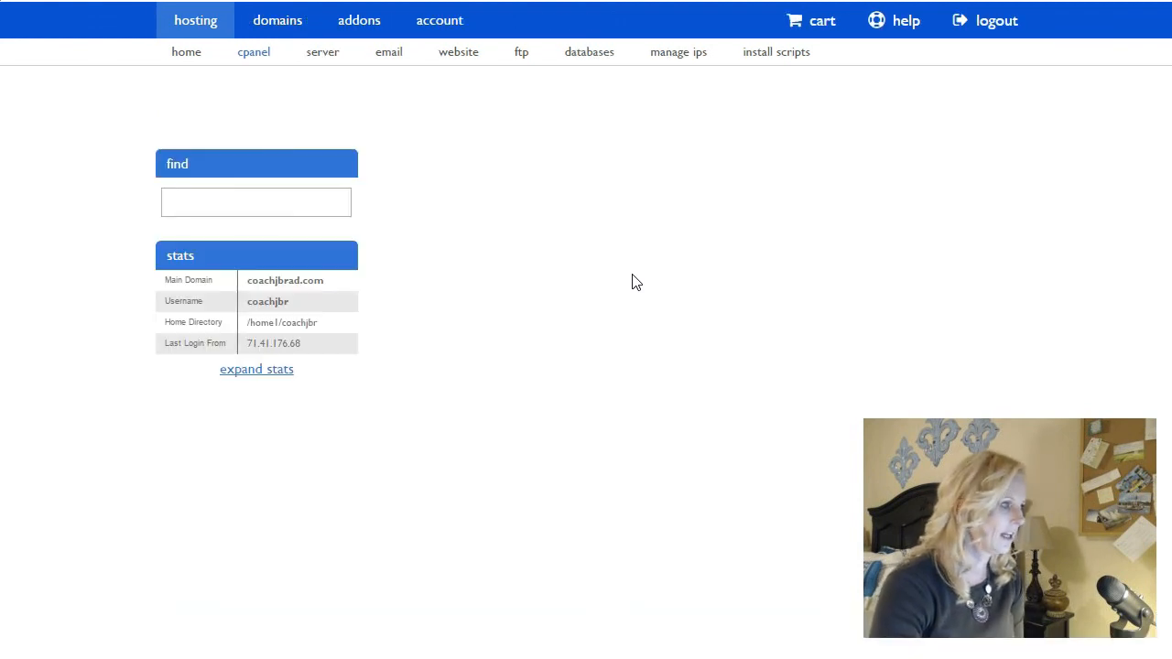
Auto-login to Bluehost cPanel from the cpanel tab to load its tool dashboard.
click(253, 52)
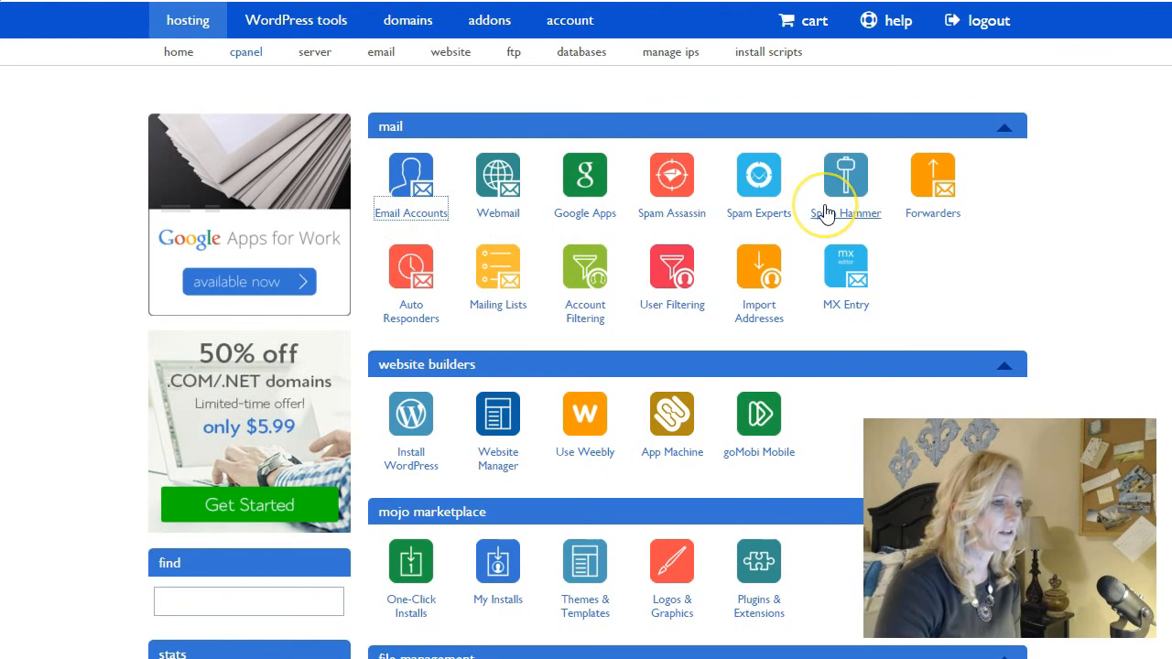
Create a 'support' email address form entry with a very strong, confirmed password.
click(411, 179)
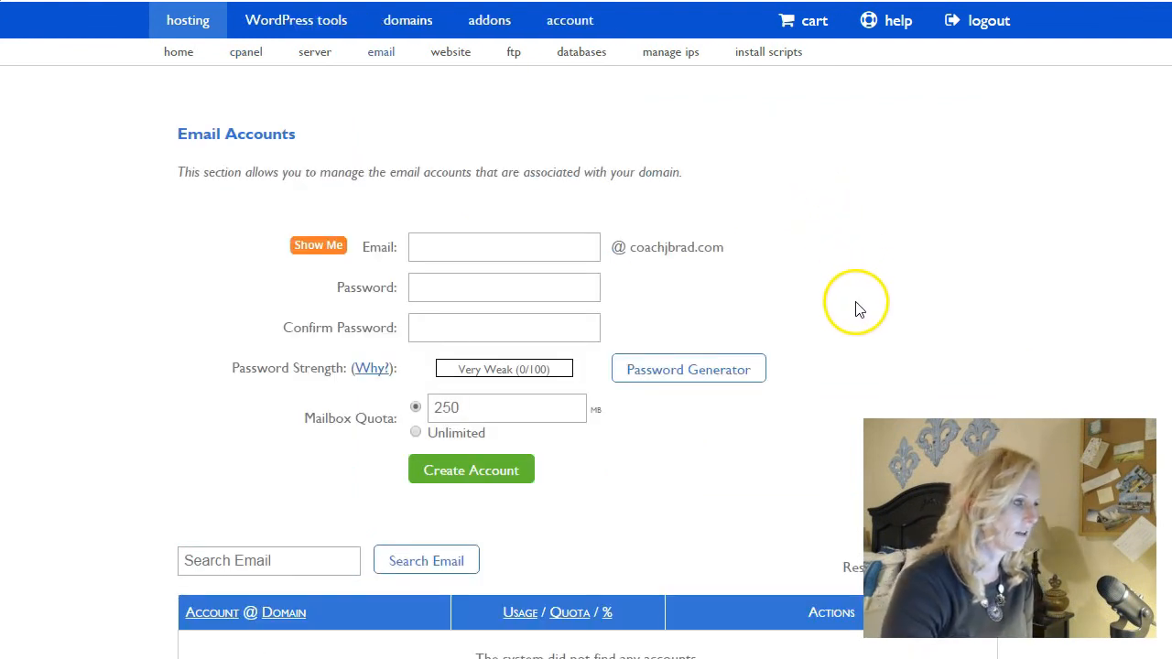
mouse_move(748, 511)
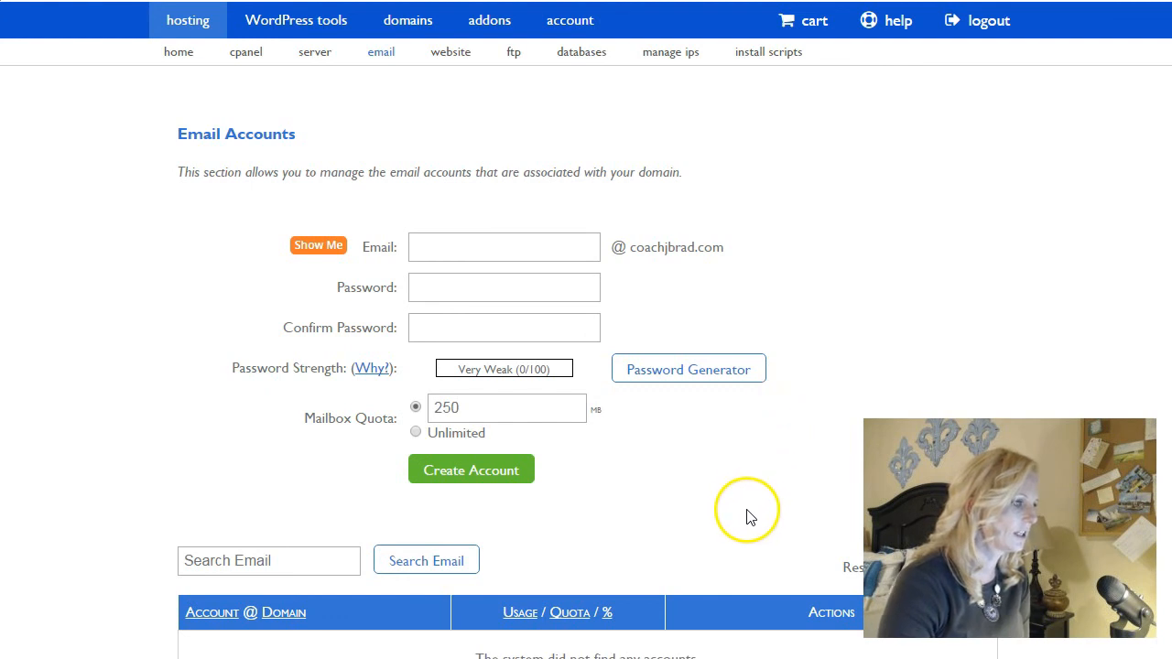
mouse_move(627, 302)
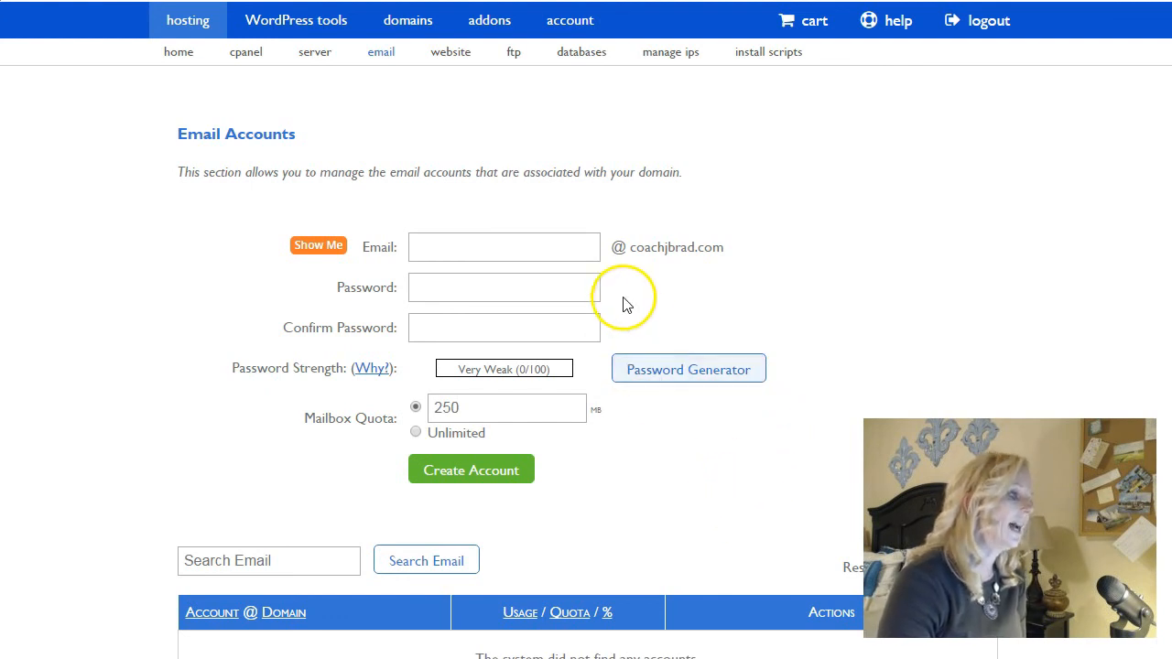
scroll(down, 3)
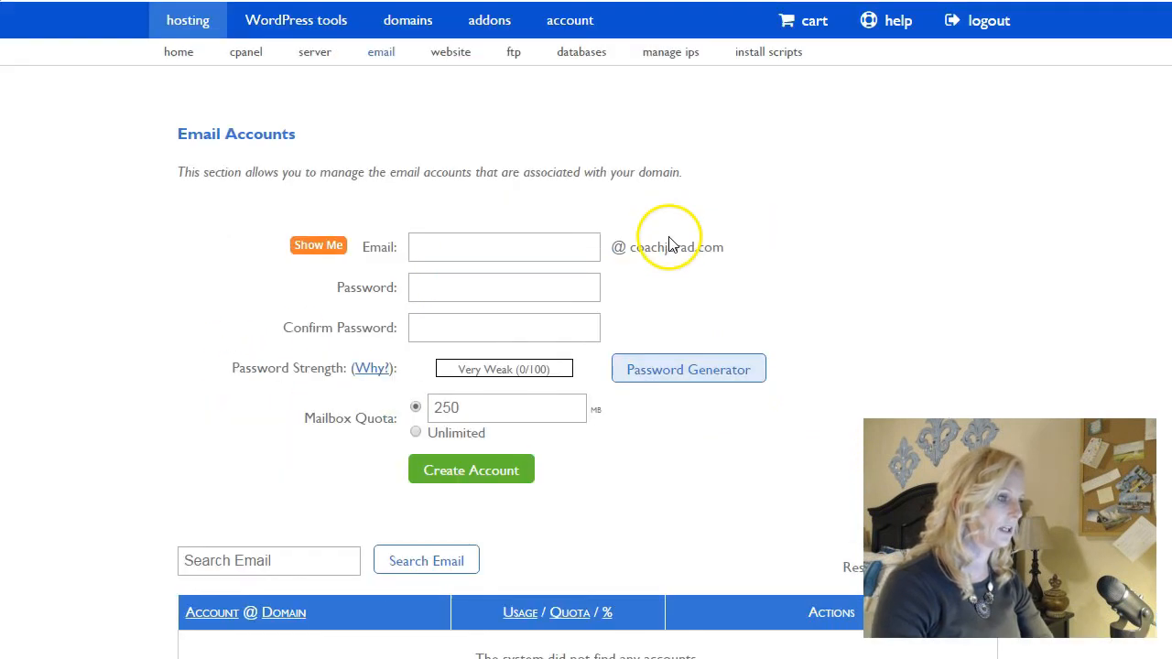
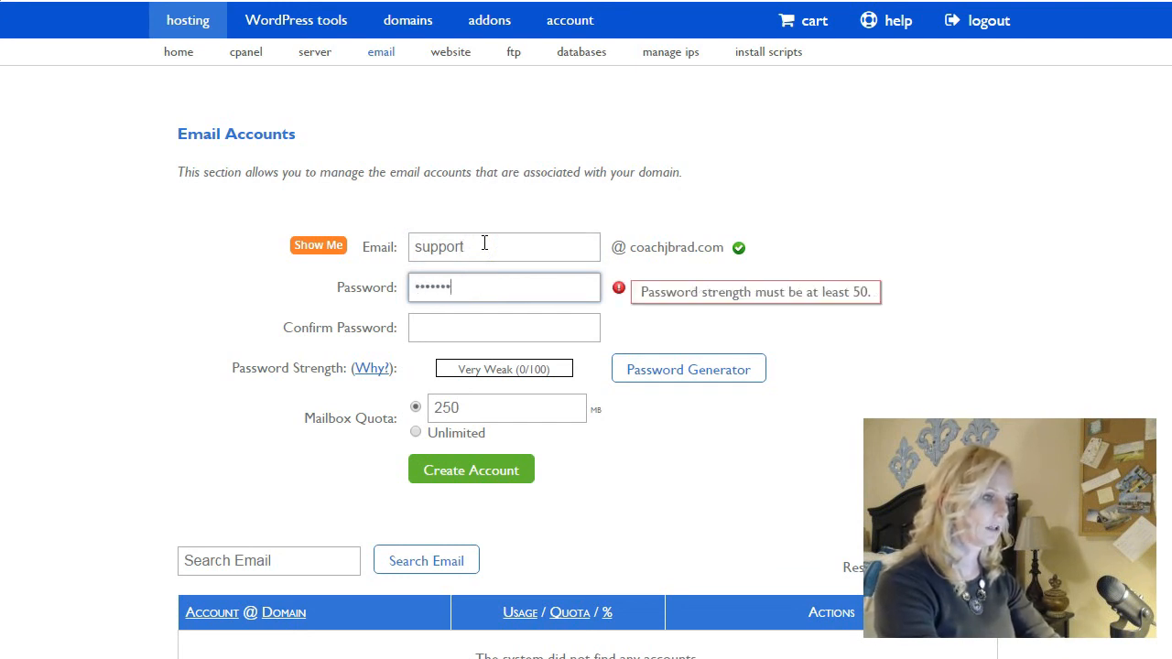
click(503, 328)
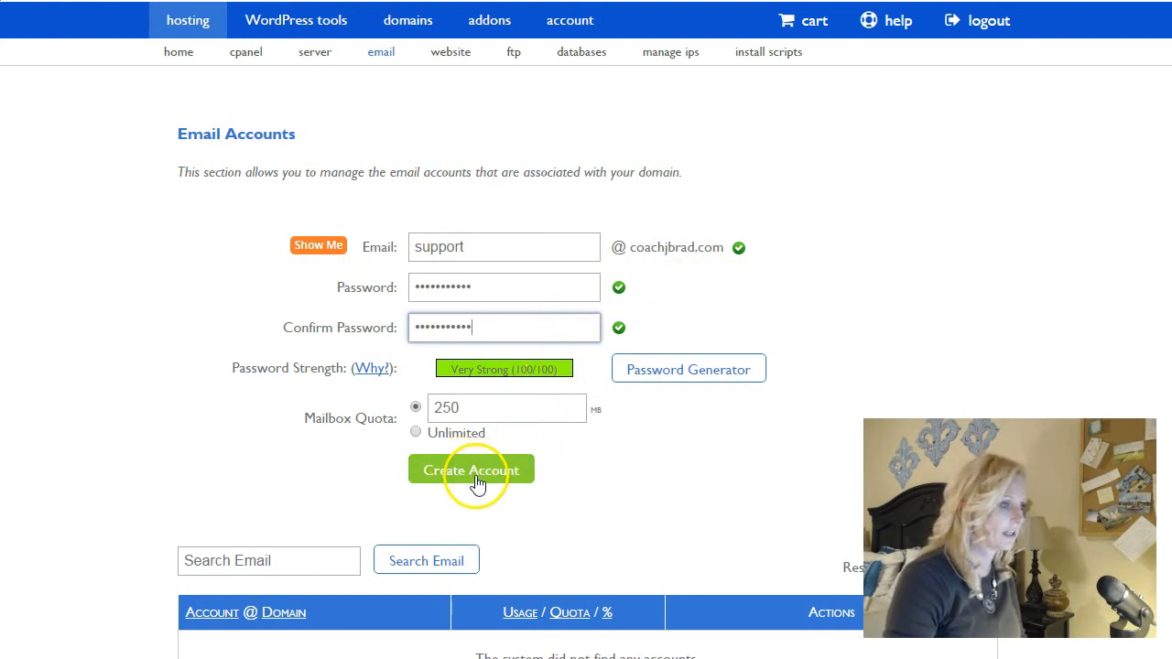
click(471, 470)
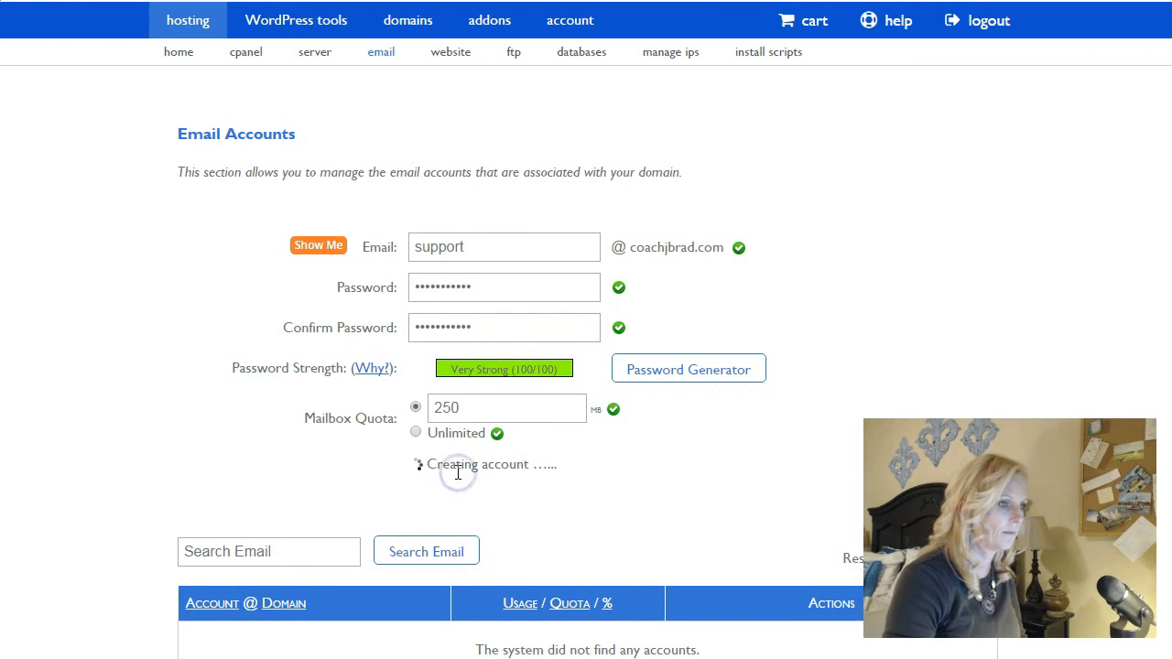
click(470, 470)
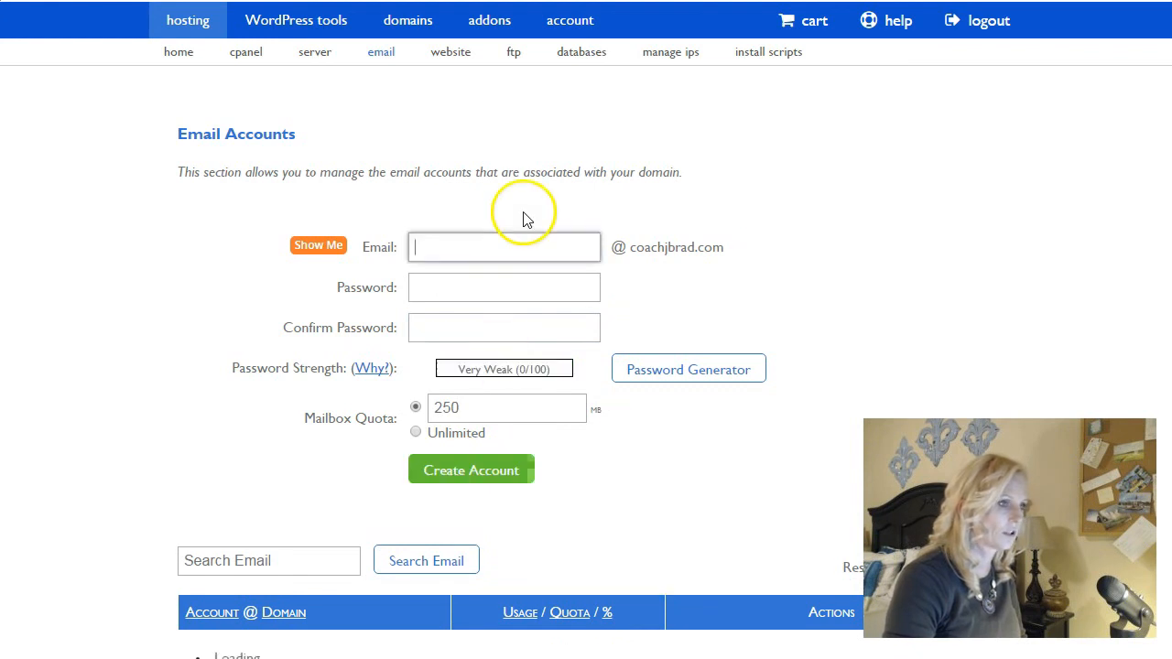
click(471, 469)
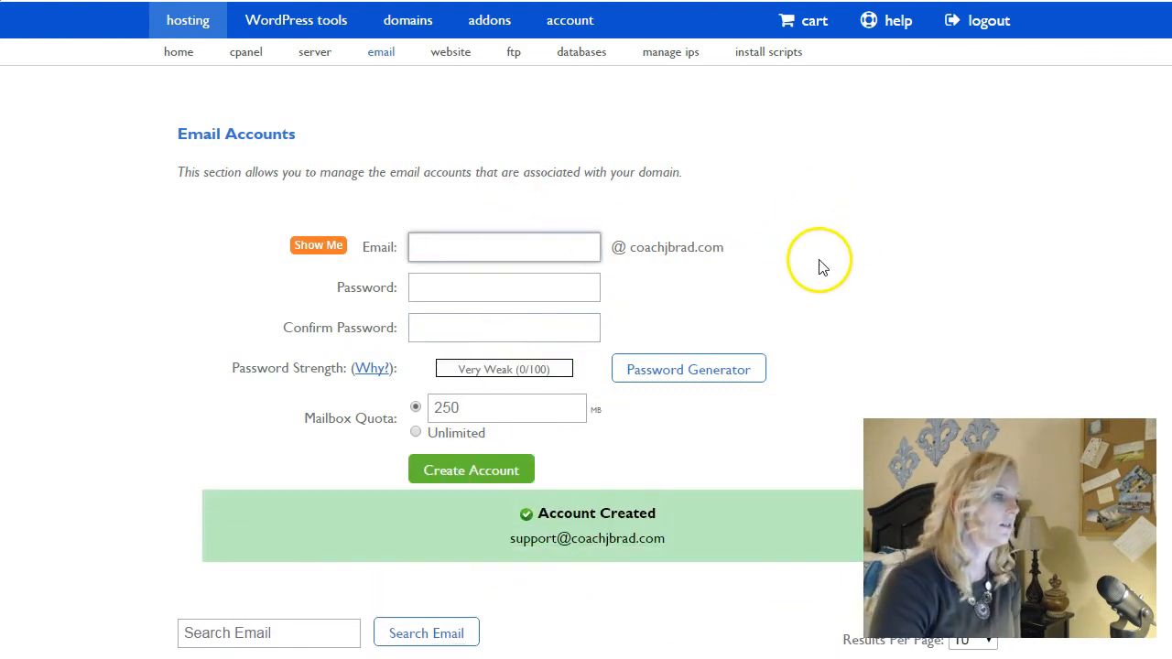
scroll(down, 3)
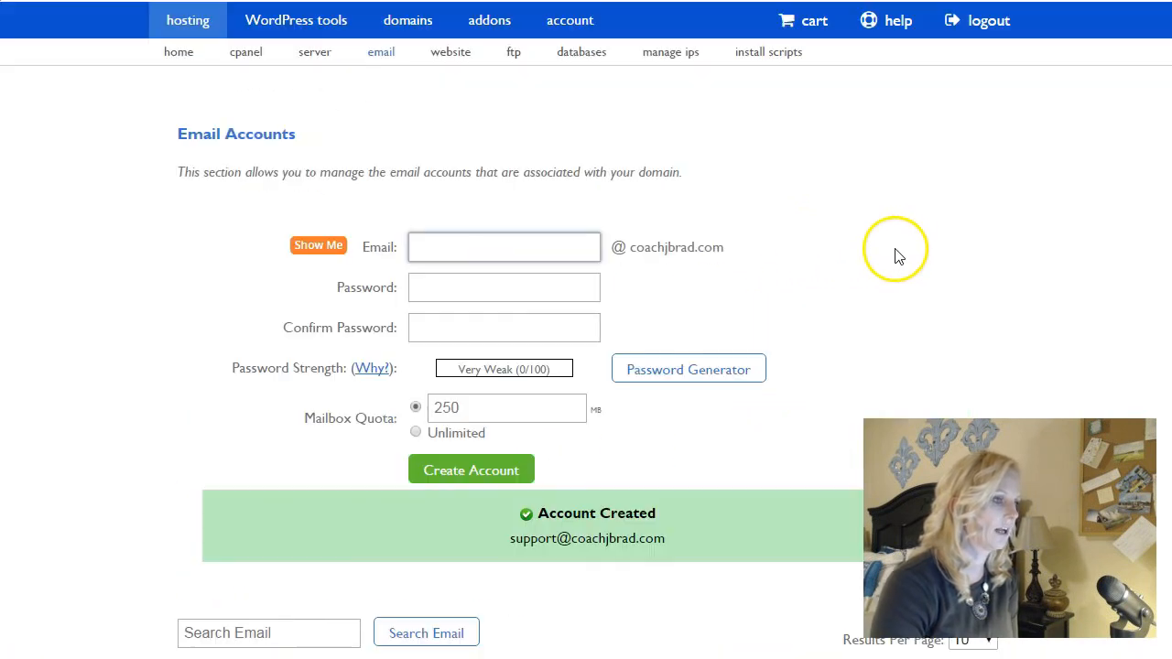
mouse_move(918, 215)
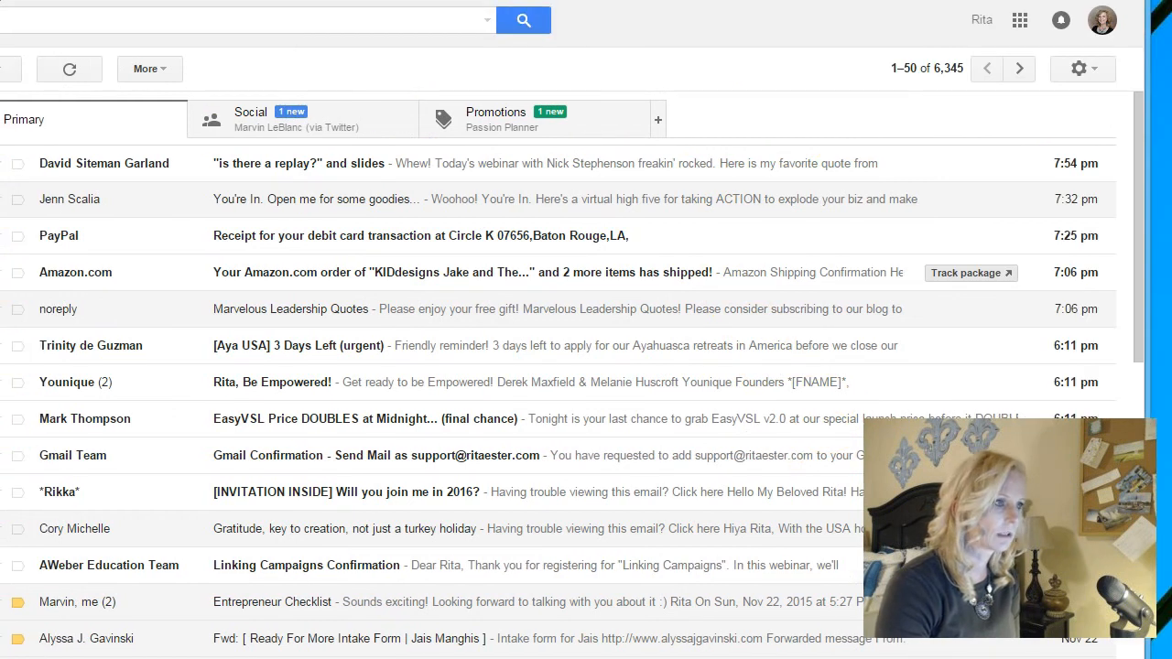
mouse_move(1080, 68)
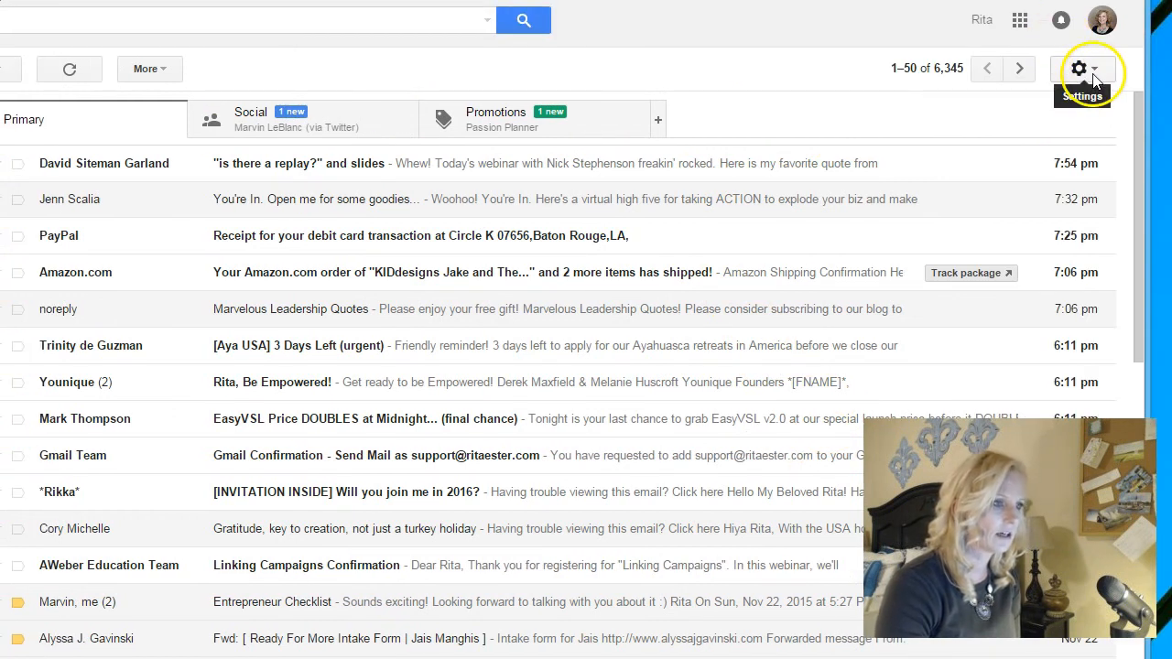
Open Gmail Settings on the Accounts and Import tab.
click(1078, 69)
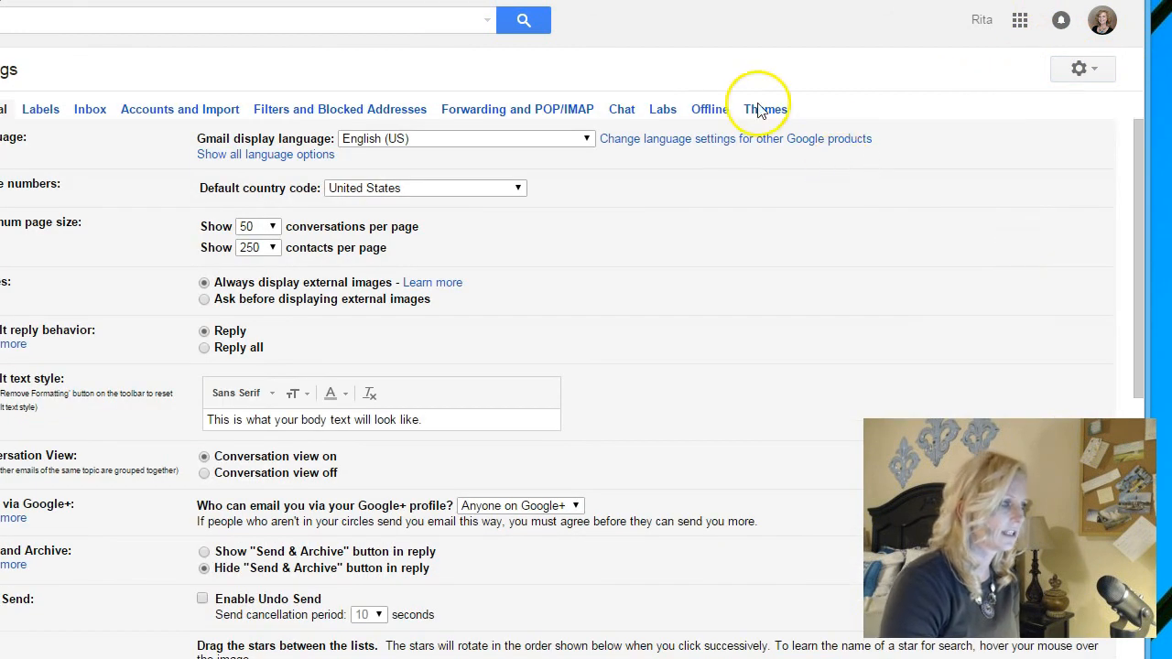
mouse_move(187, 114)
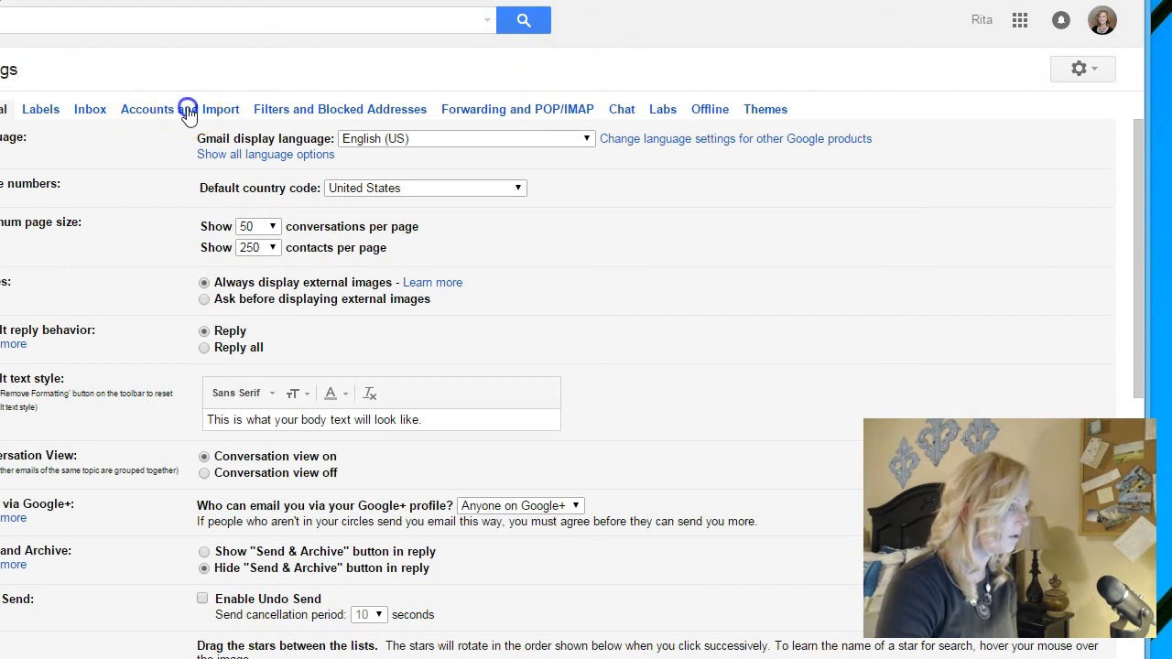
click(147, 109)
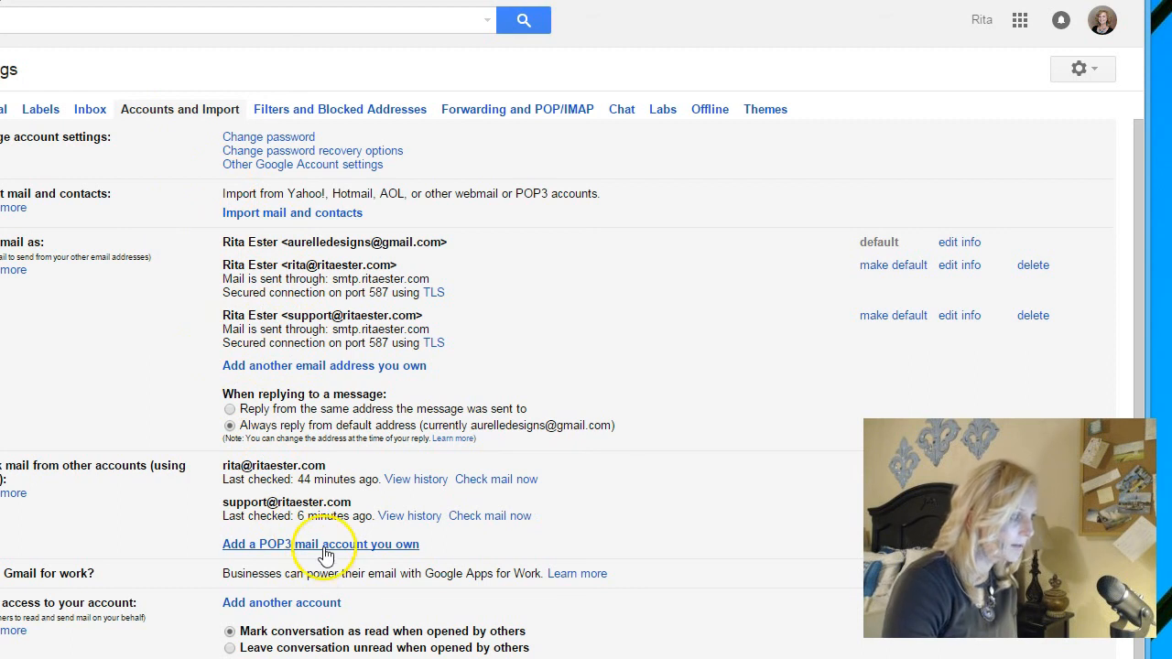
click(321, 544)
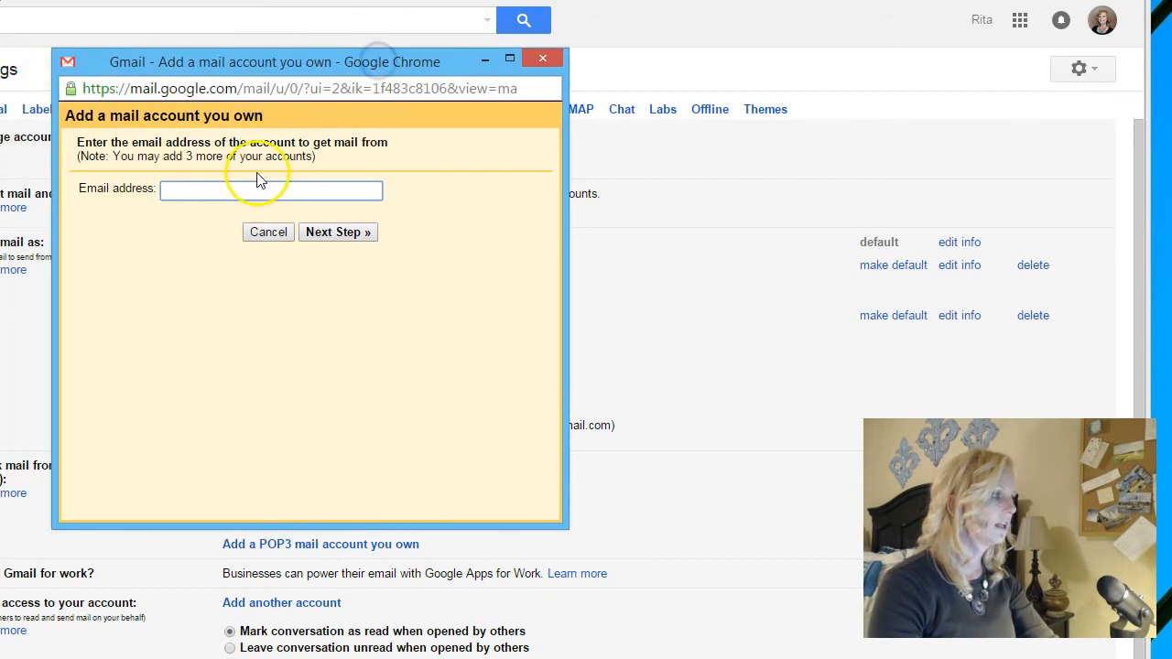
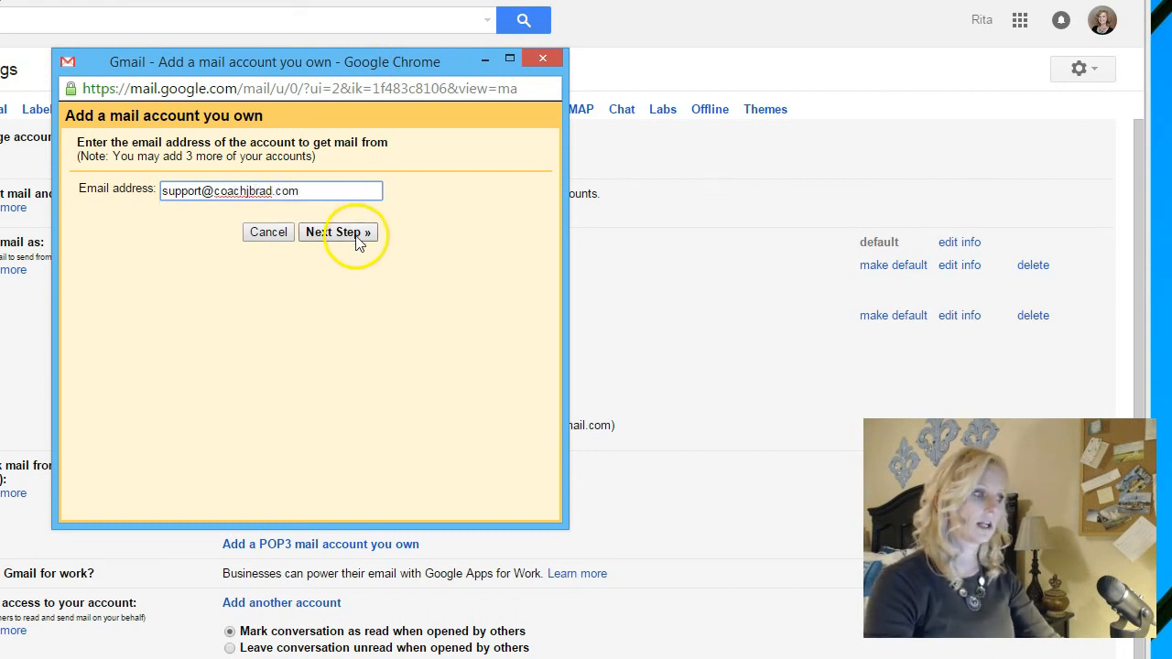
Enter credentials and POP server mail.coachjbrad.com port 110, then add the account.
click(338, 231)
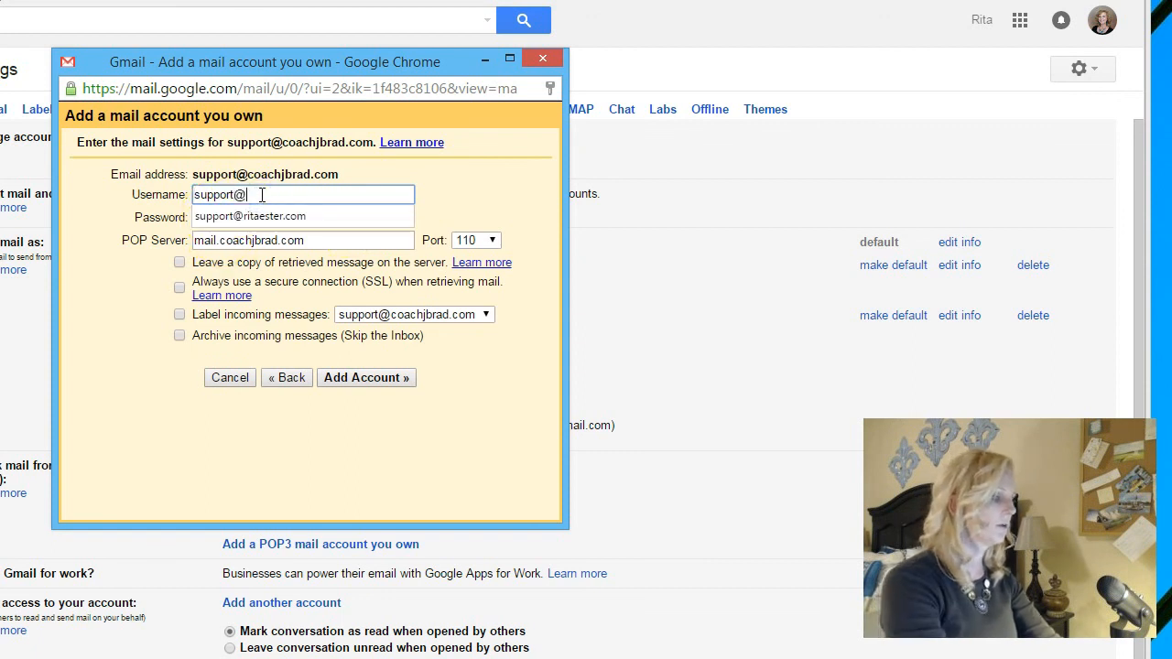
text(coachjbr)
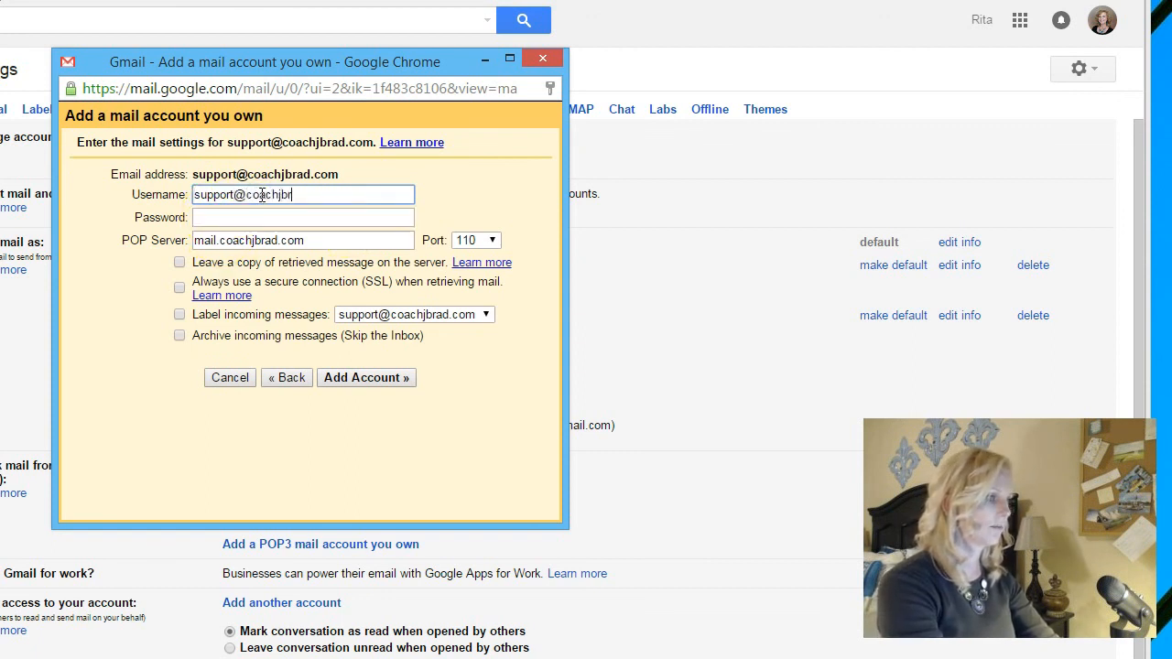
text(ad.com)
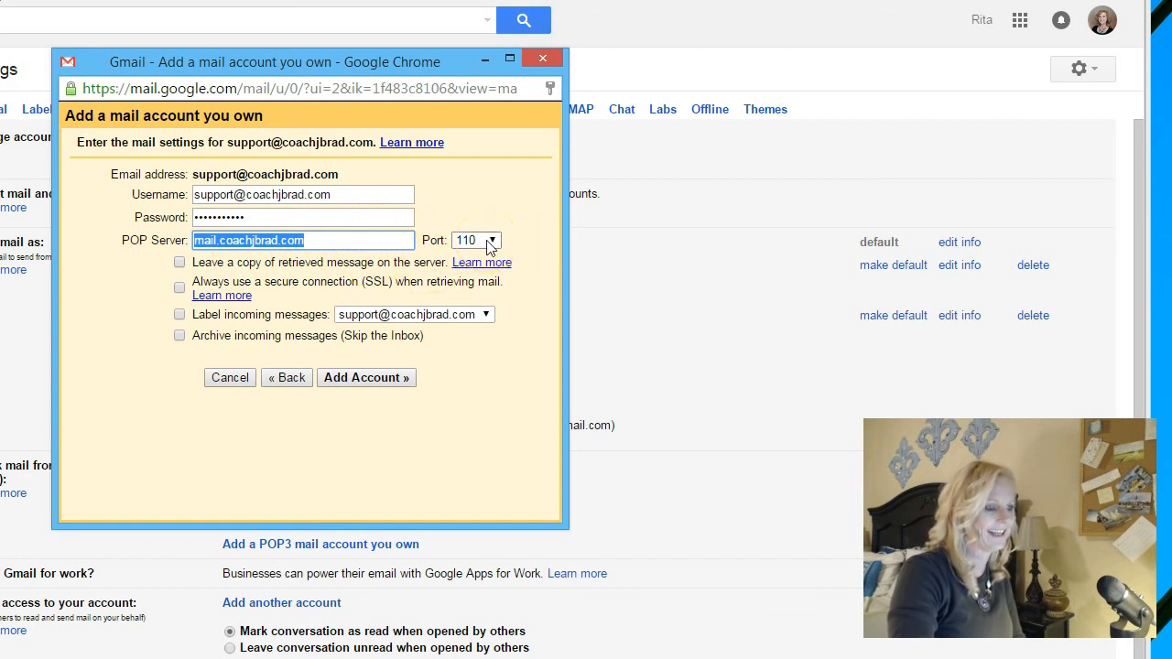
mouse_move(501, 255)
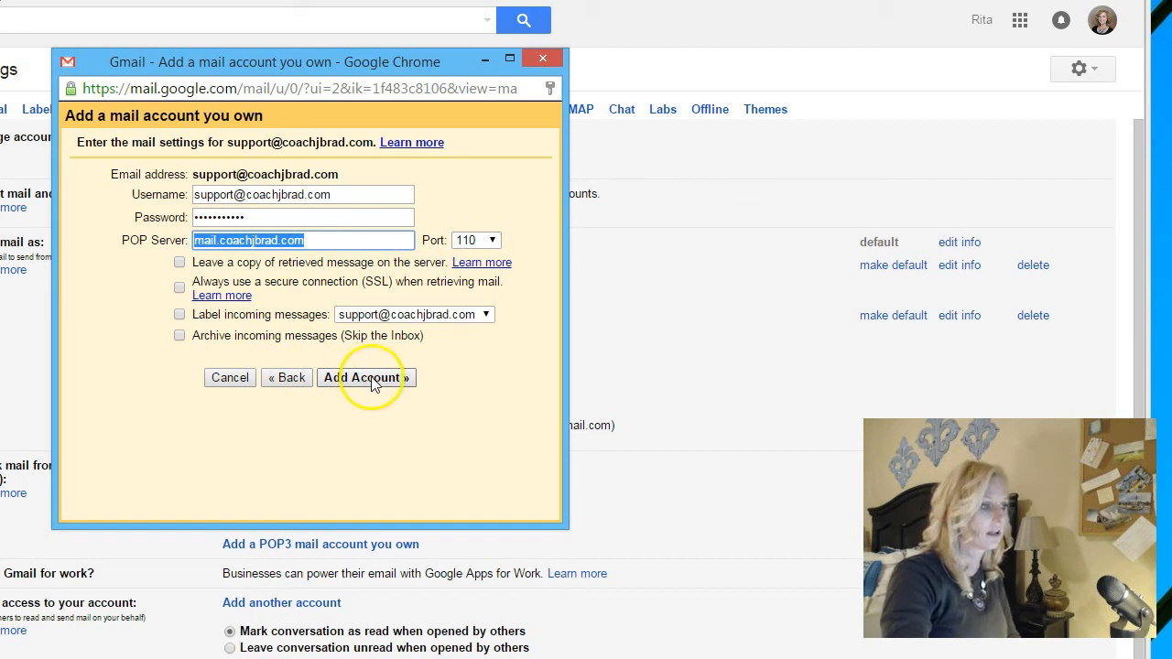
click(365, 377)
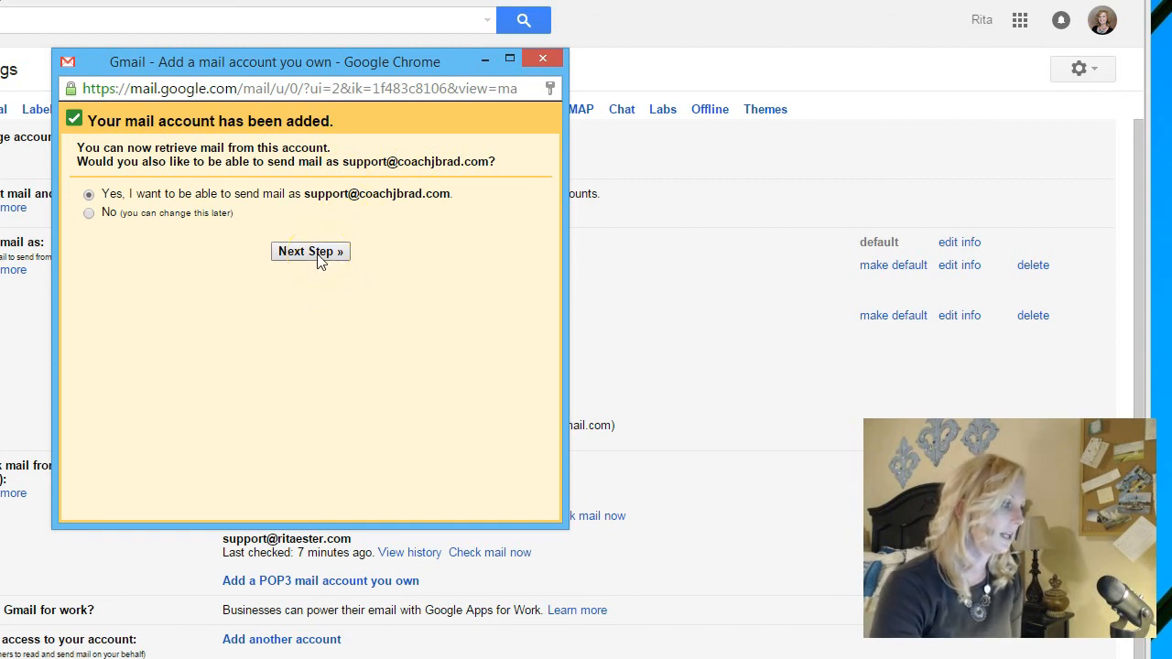
click(311, 251)
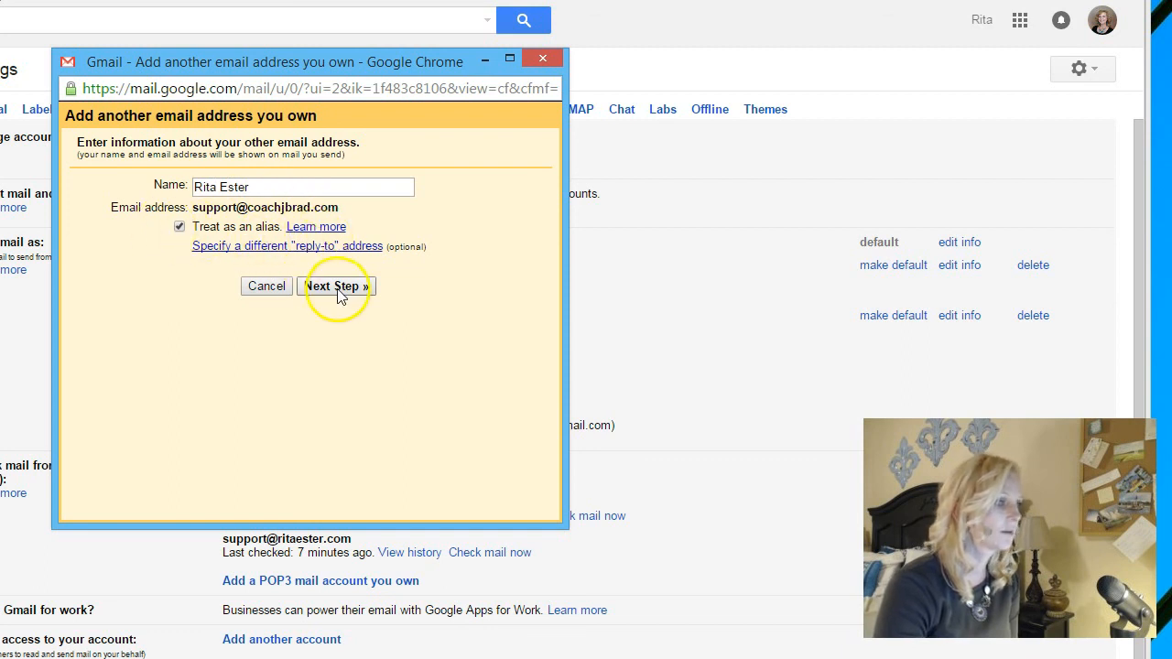
click(335, 286)
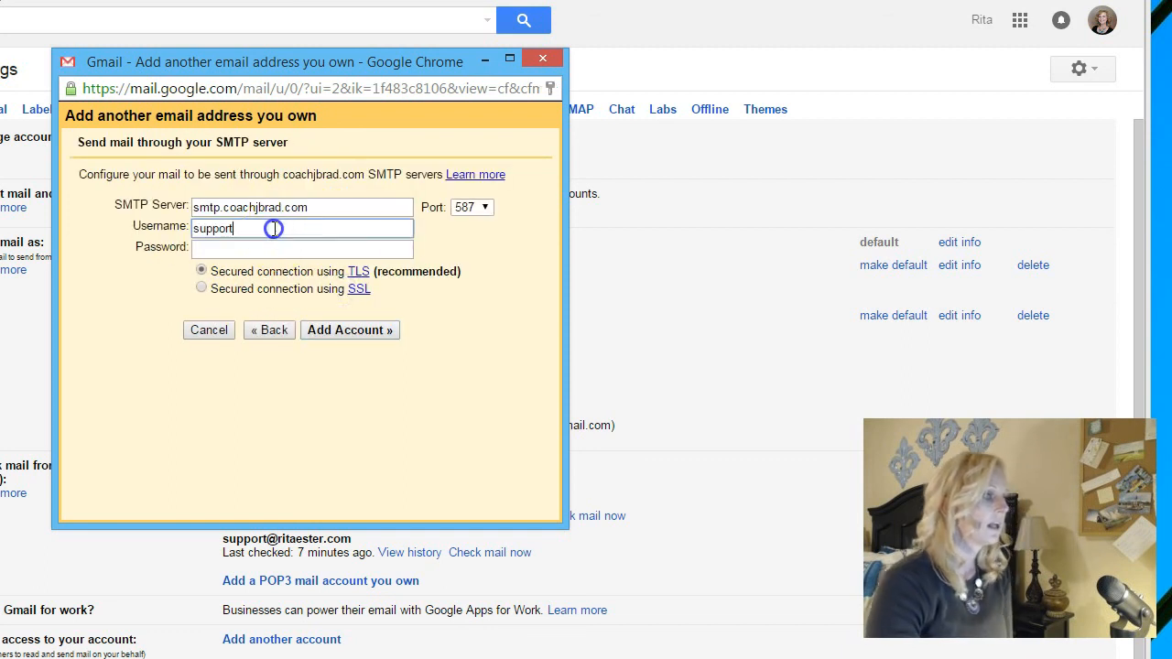
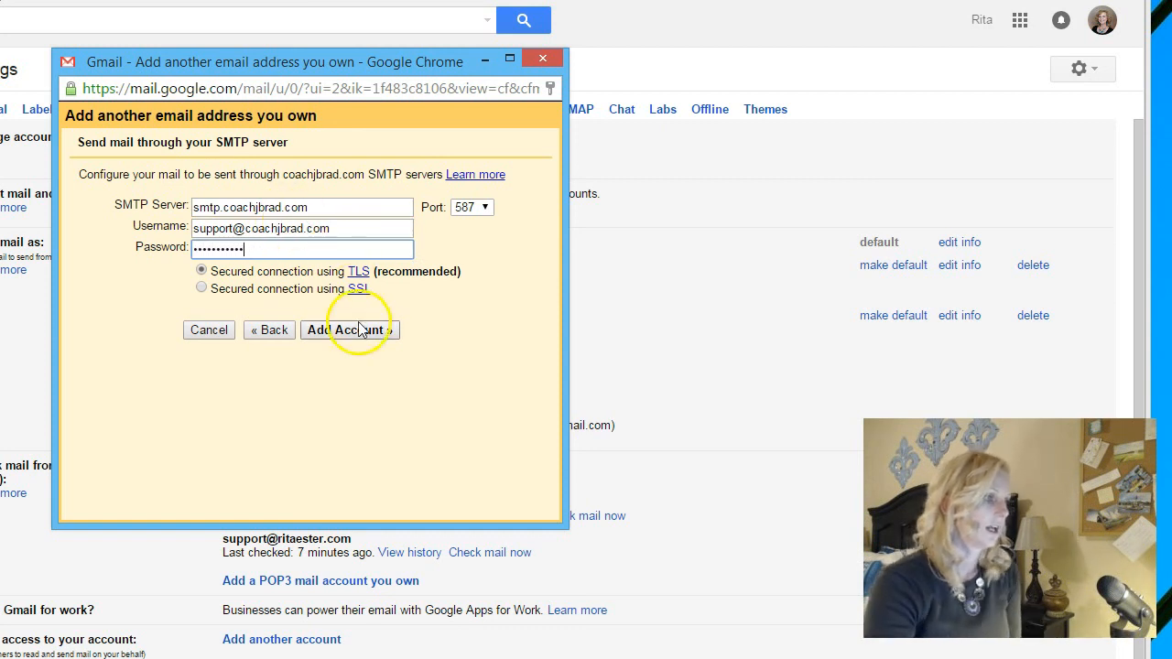
click(349, 329)
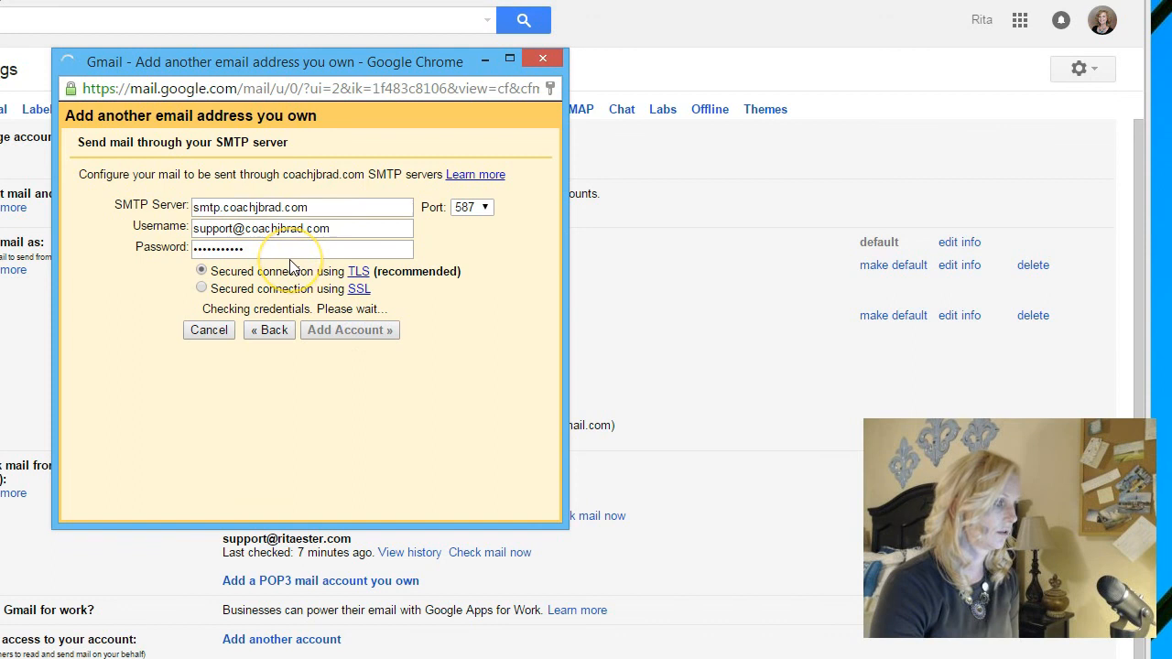
Wait for the SMTP credentials check to pass and reach the confirmation-code page.
click(349, 330)
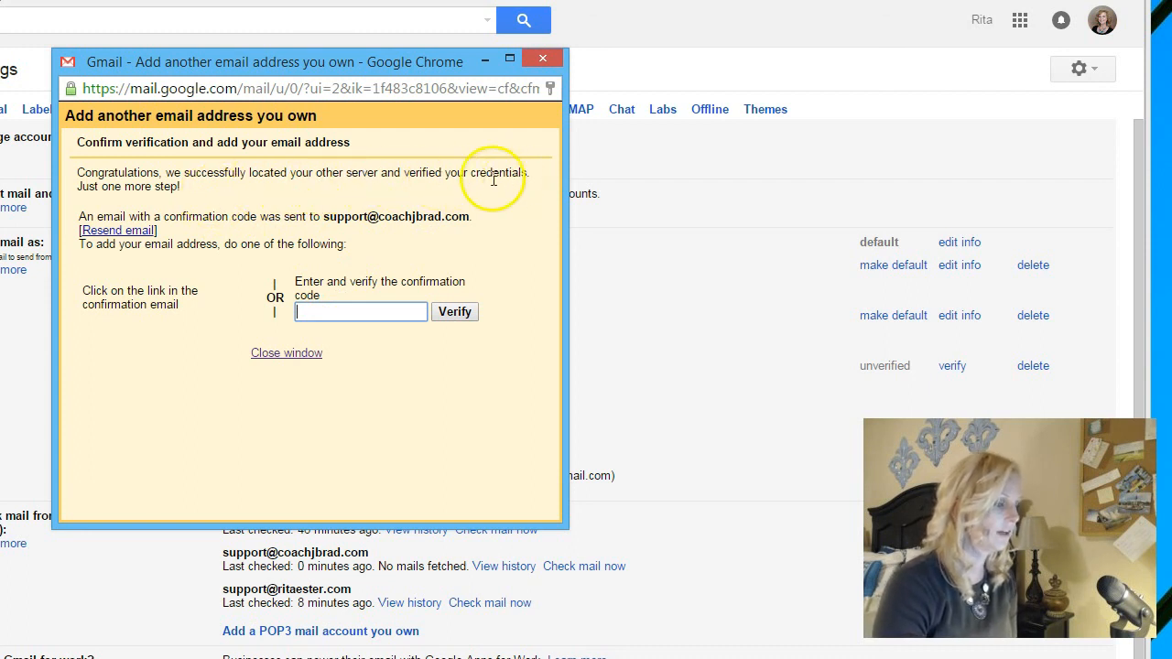
mouse_move(117, 247)
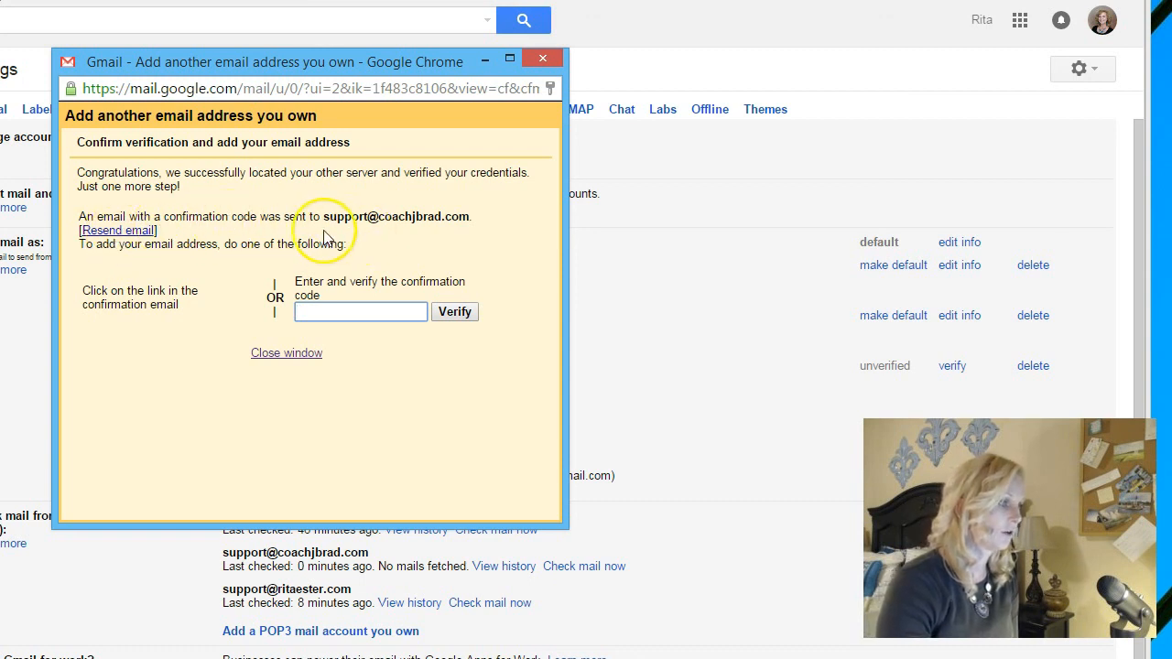
mouse_move(480, 246)
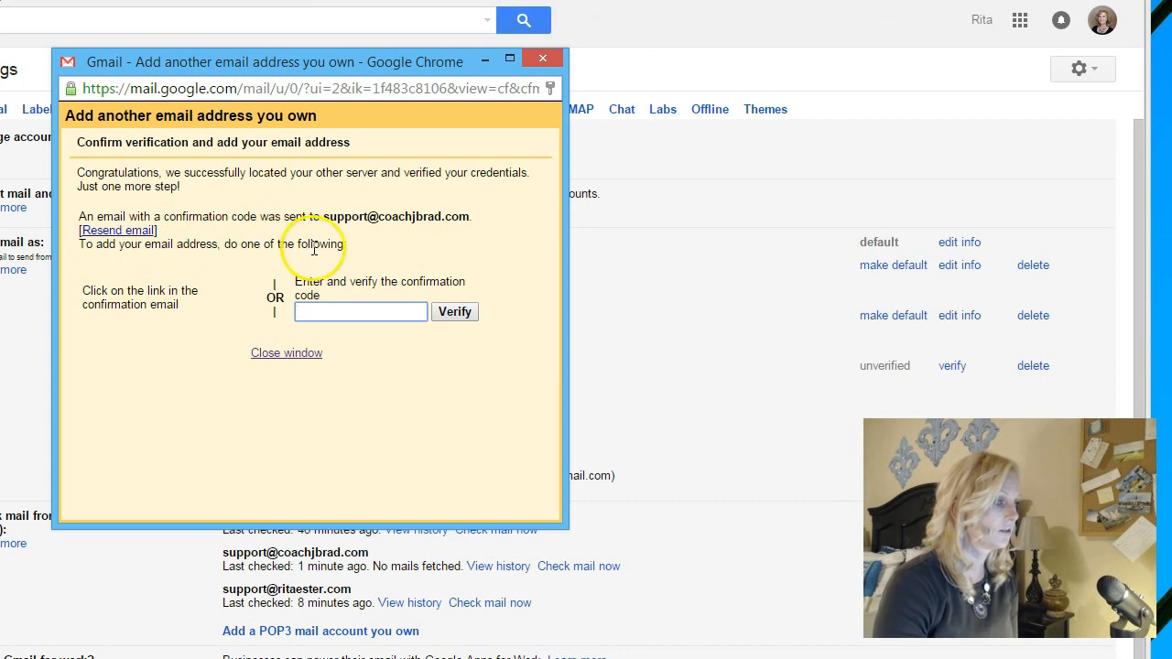
mouse_move(322, 300)
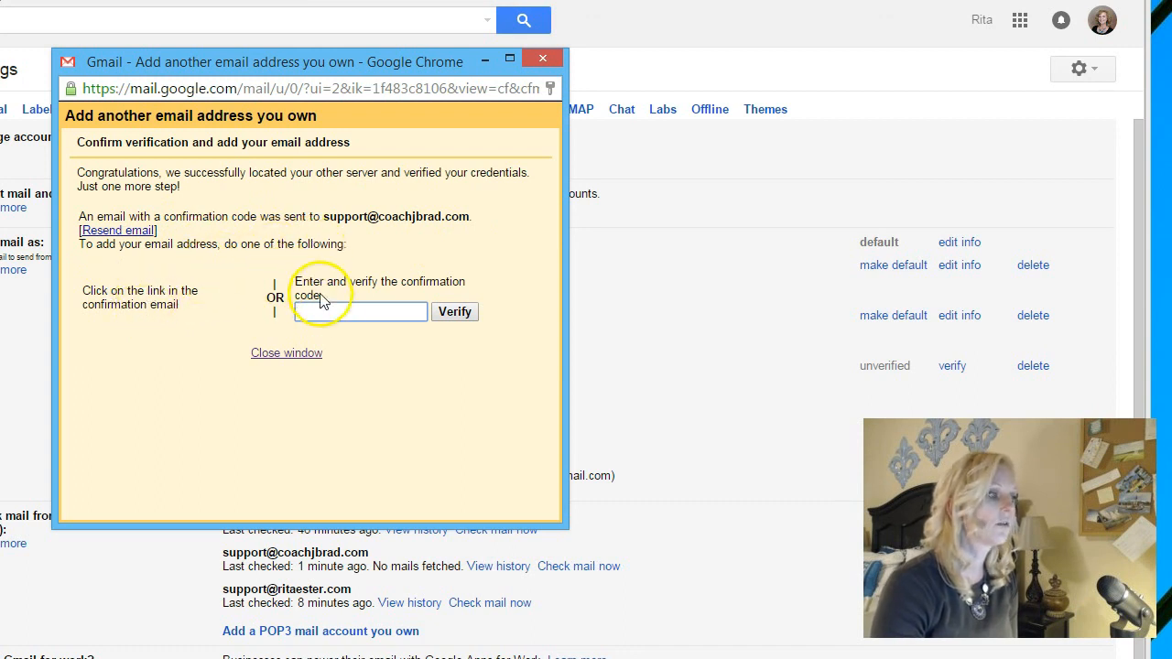
click(360, 312)
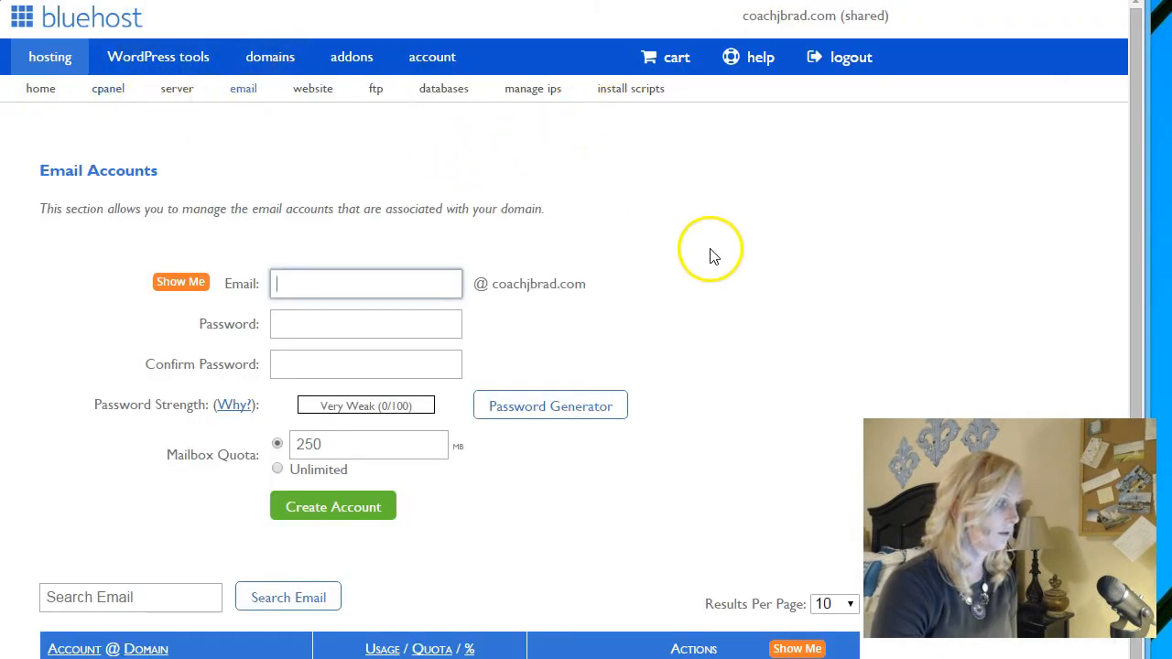
Open Access Webmail for the support account and log in with its password.
scroll(down, 3)
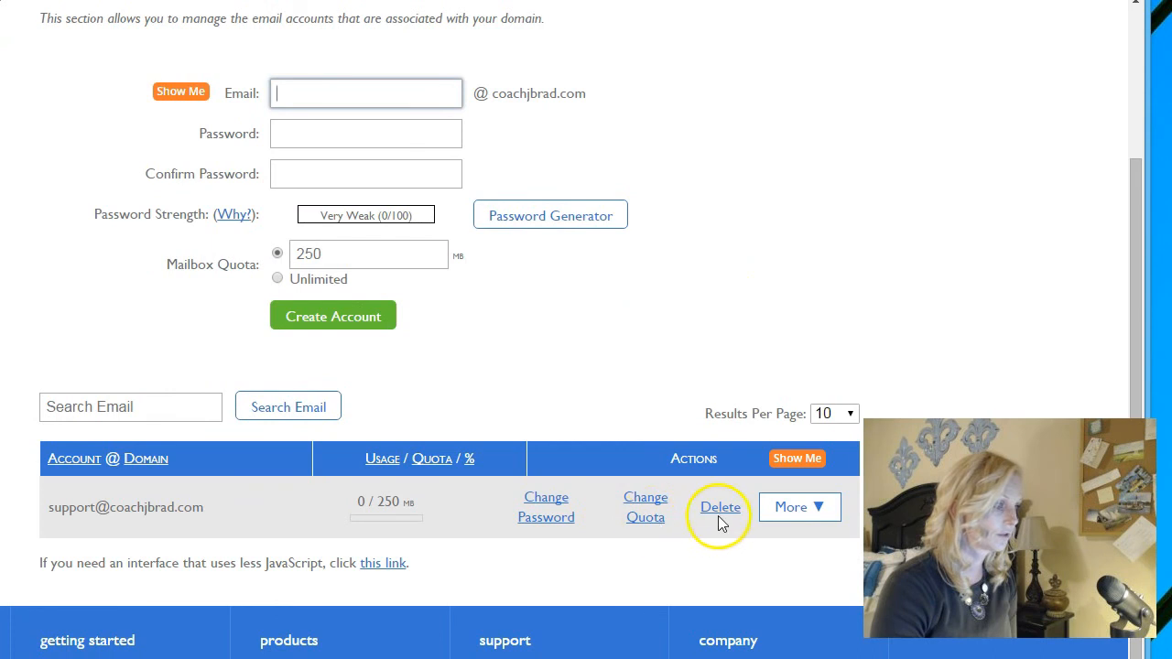
click(799, 507)
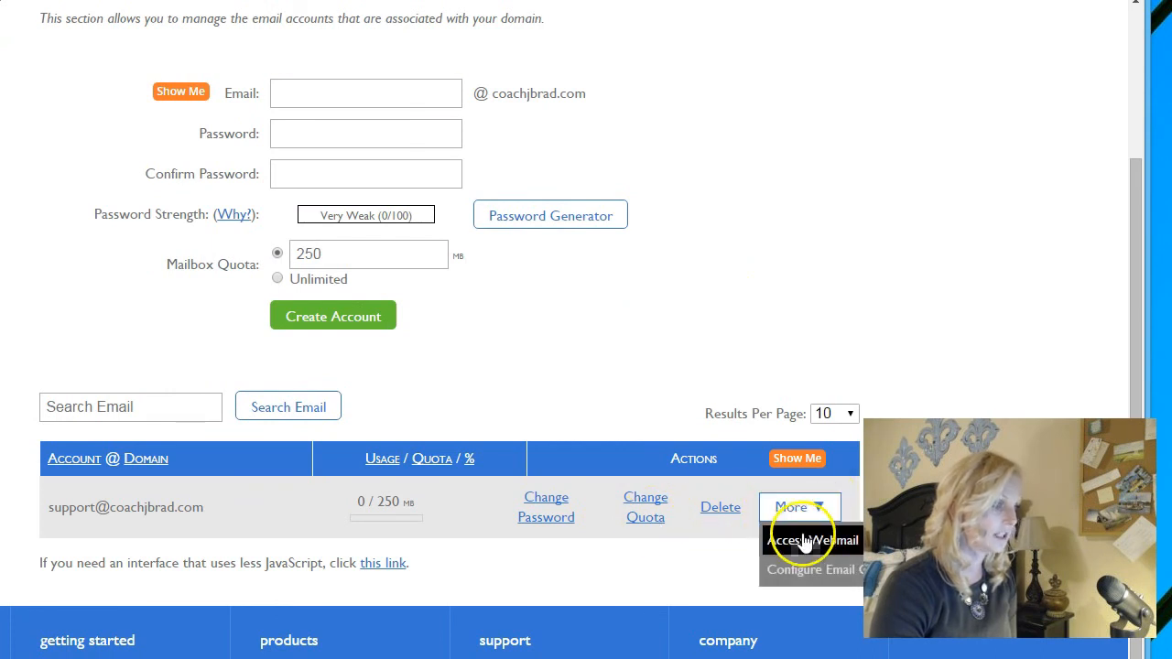
click(804, 540)
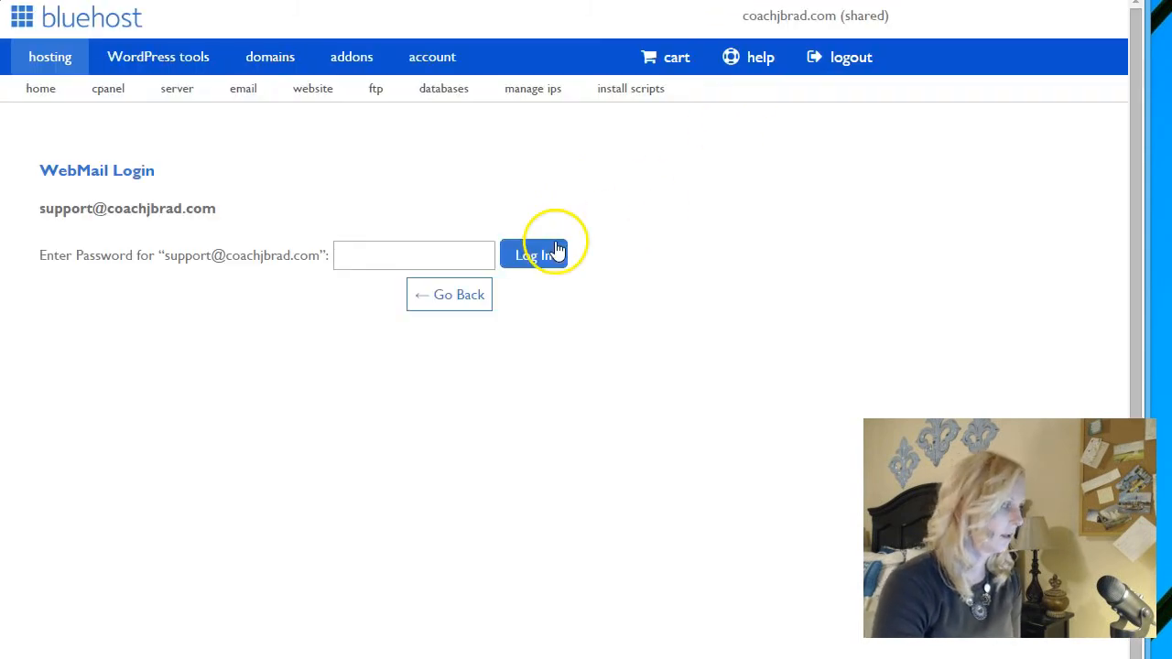
click(413, 254)
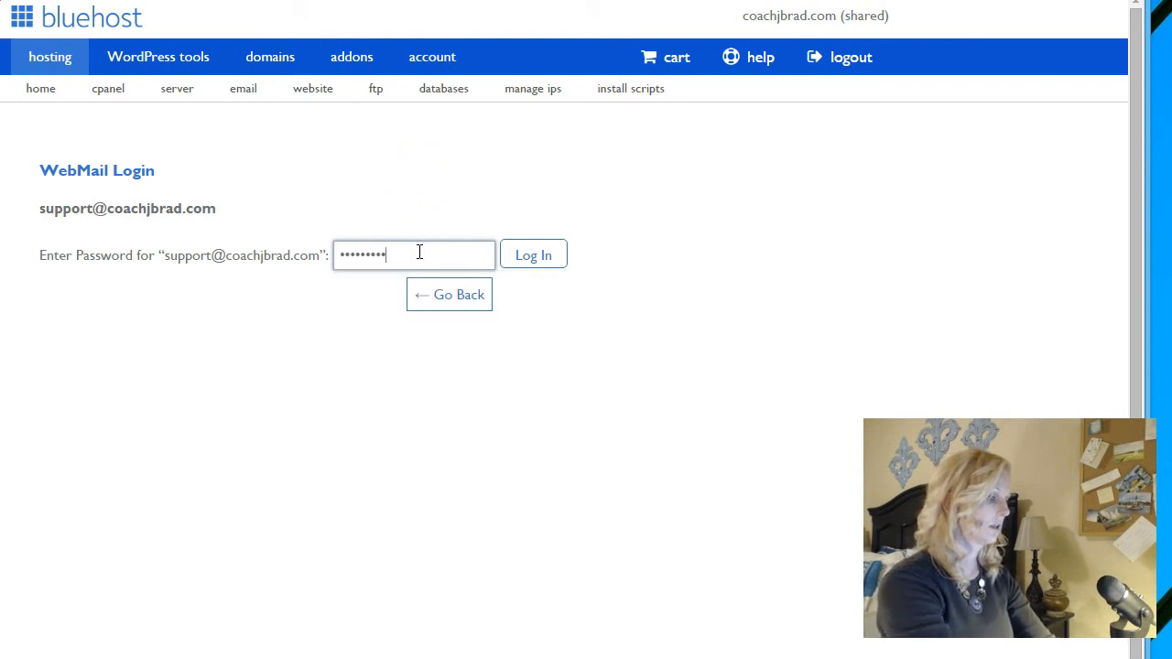
click(532, 254)
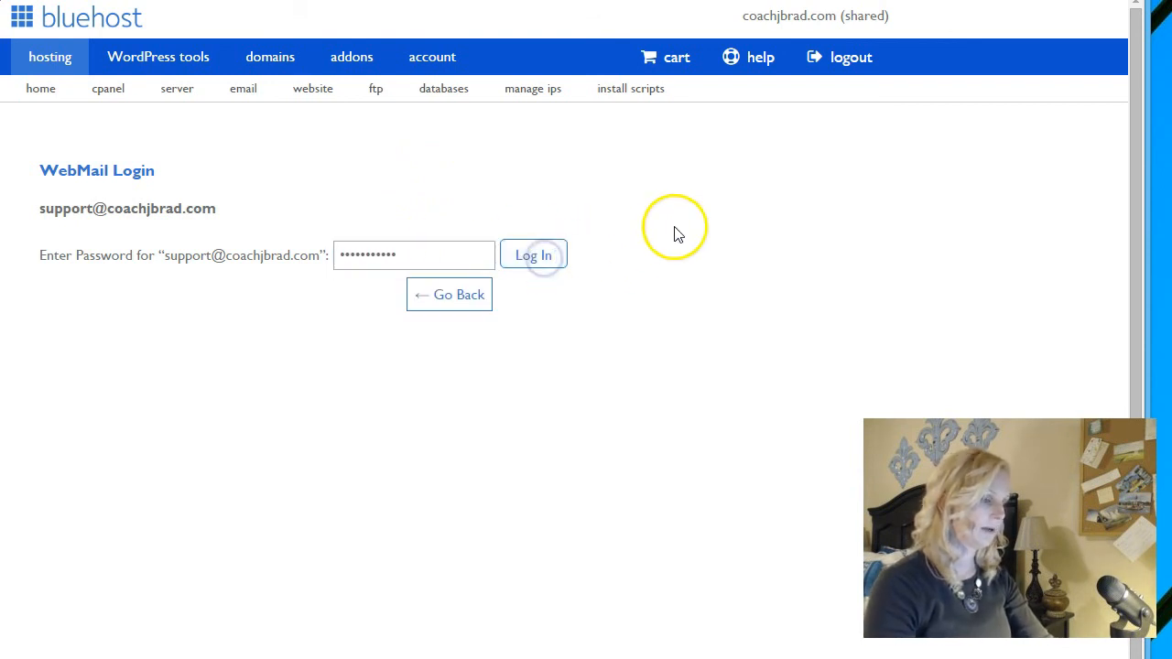
click(533, 255)
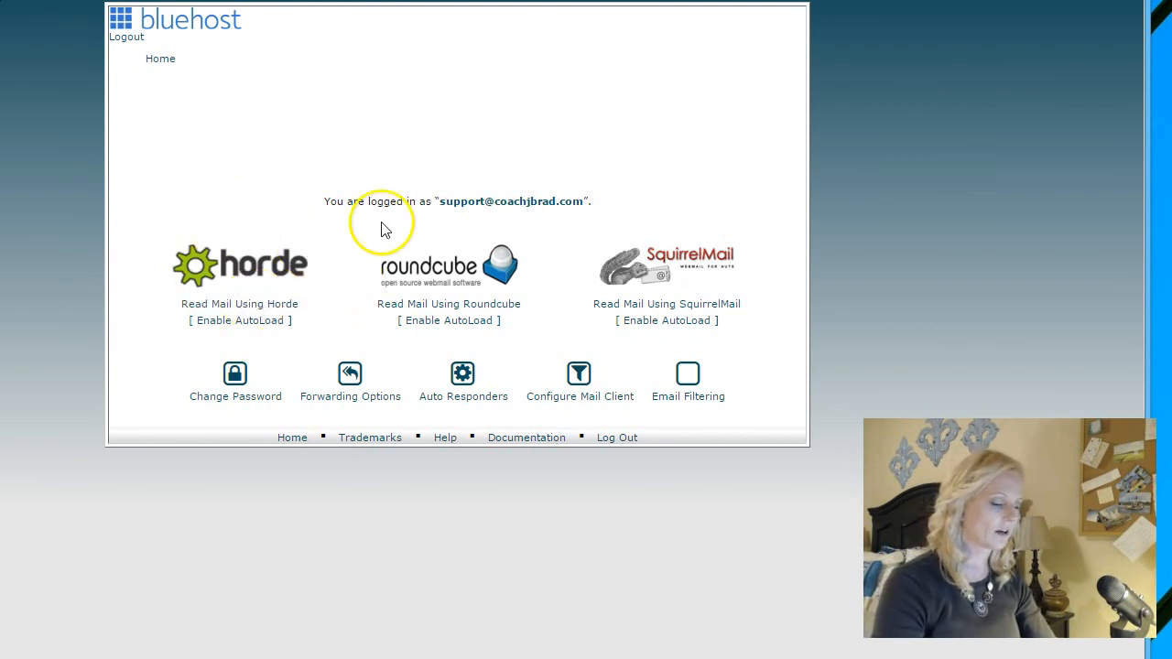
mouse_move(437, 203)
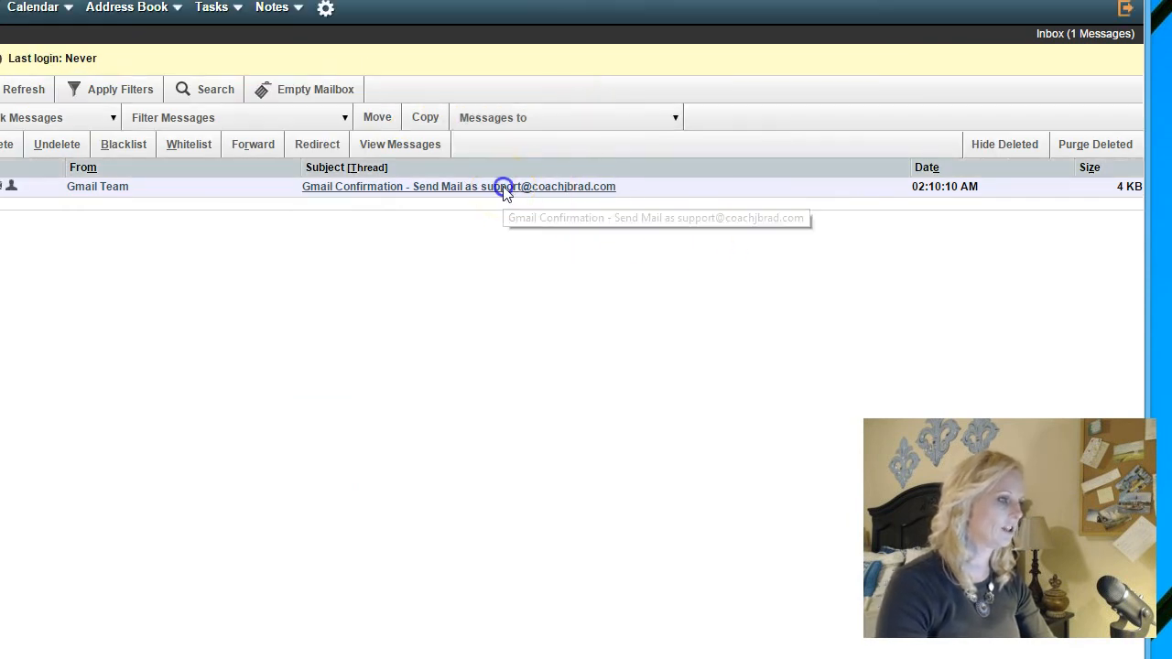
click(471, 186)
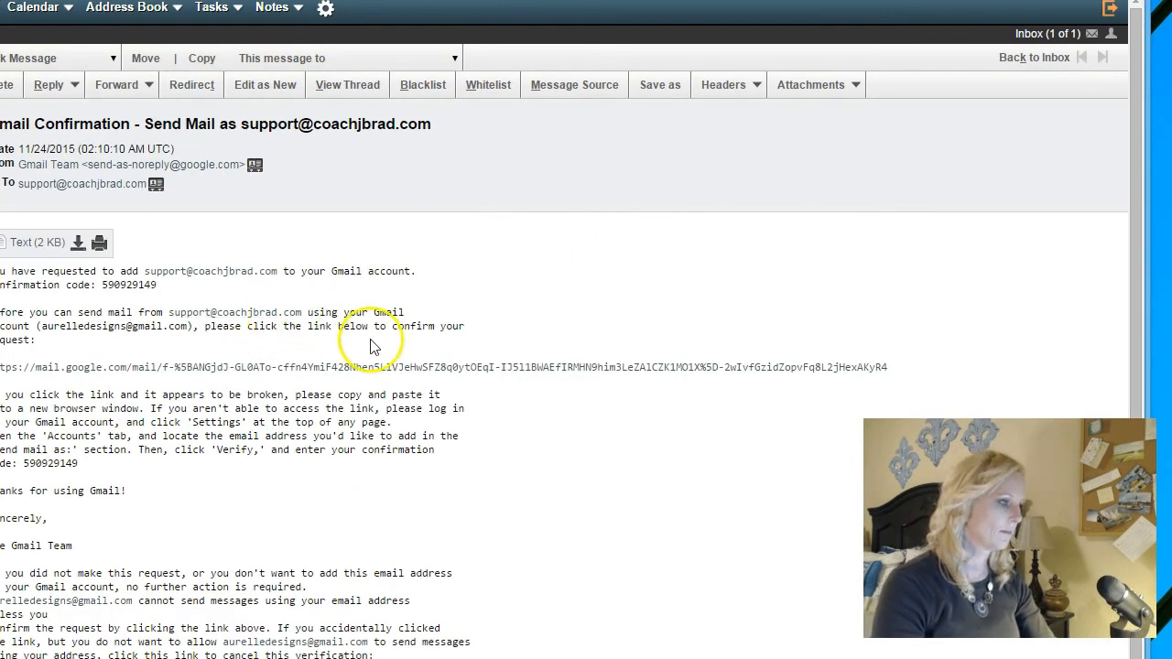
mouse_move(156, 291)
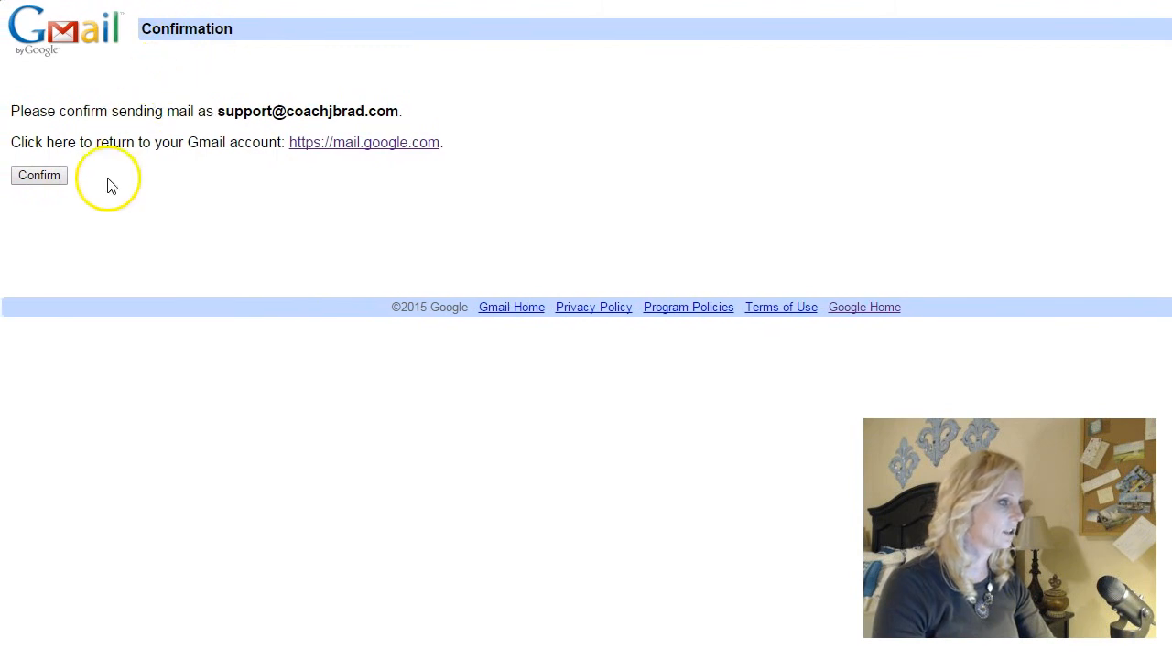
click(39, 174)
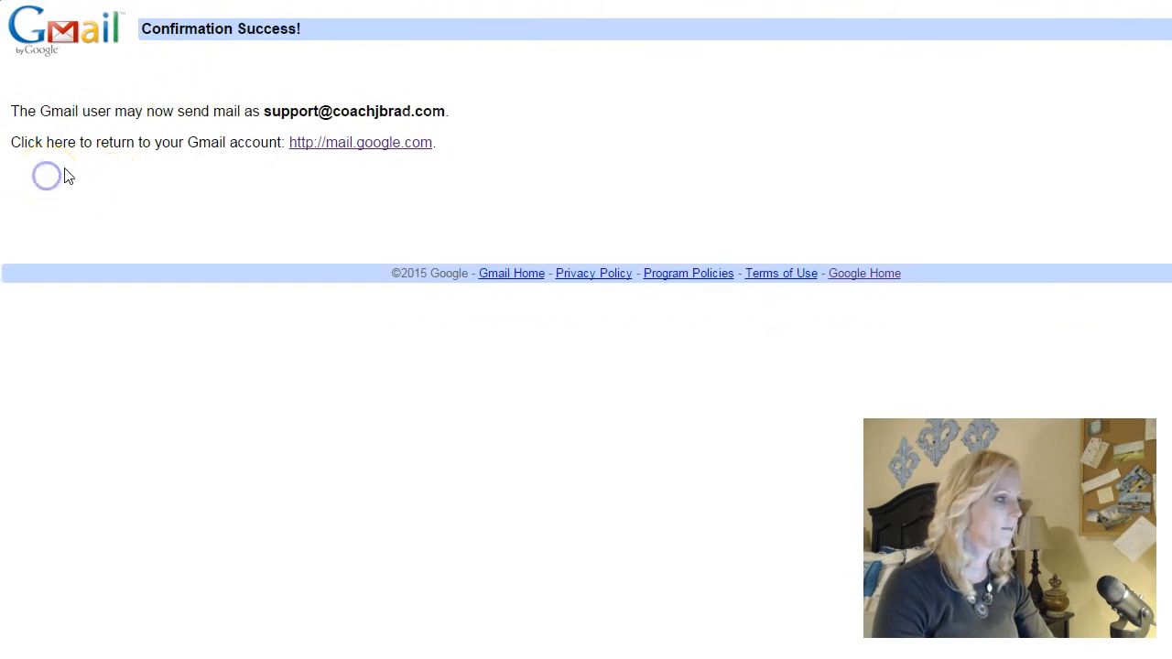
mouse_move(393, 148)
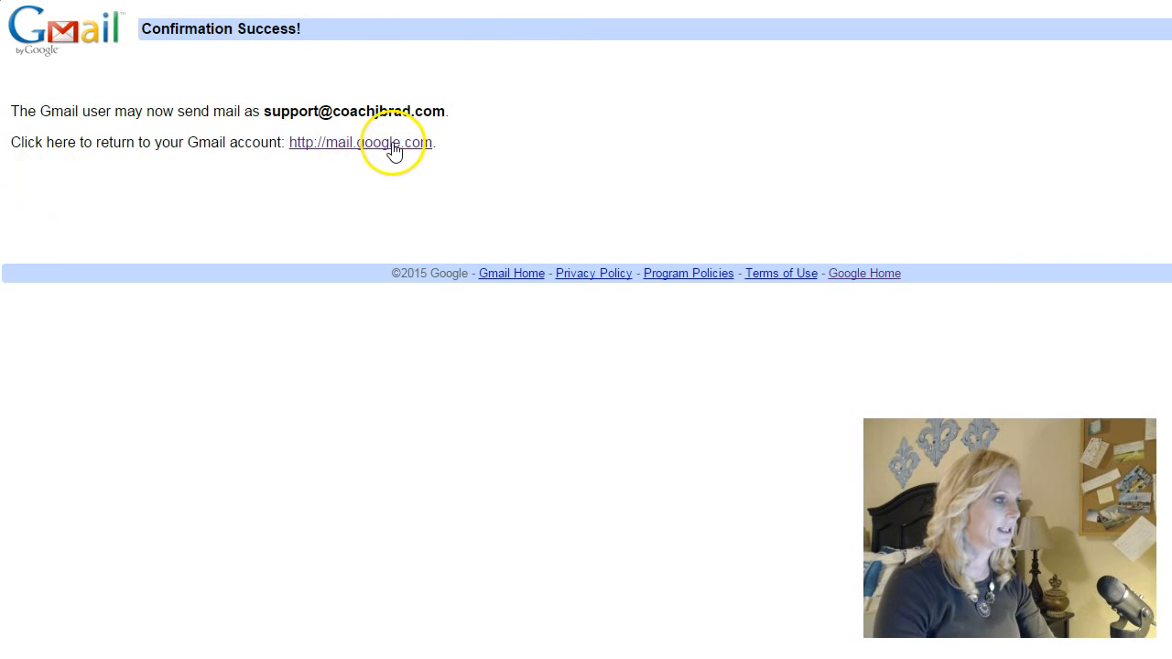
mouse_move(359, 147)
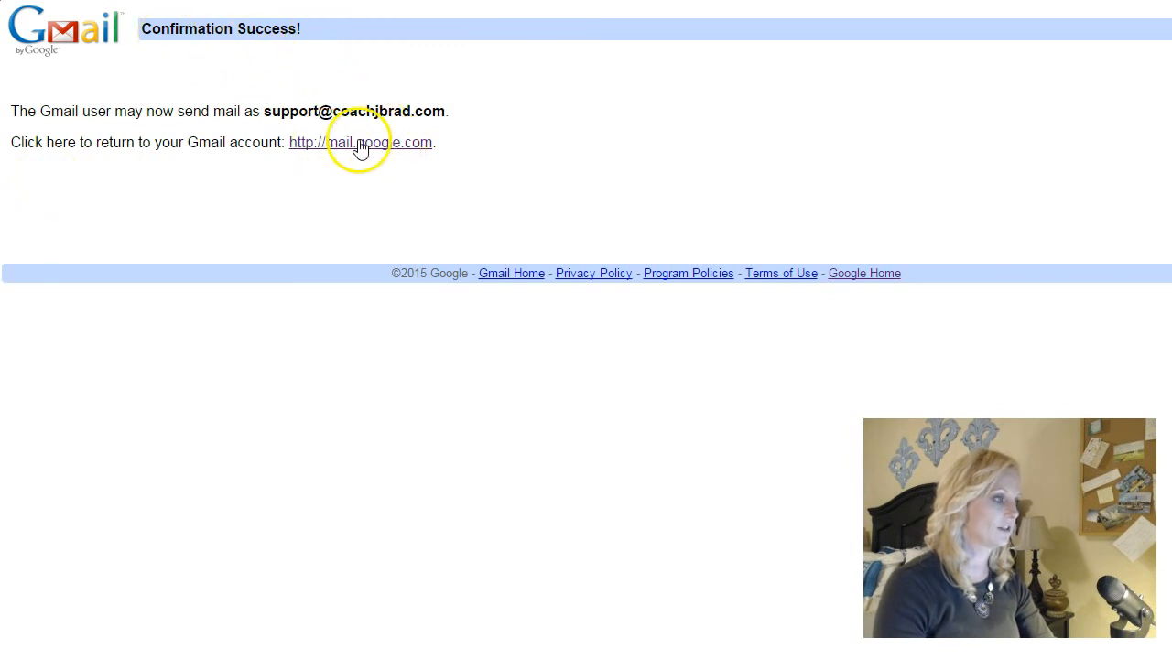
click(360, 142)
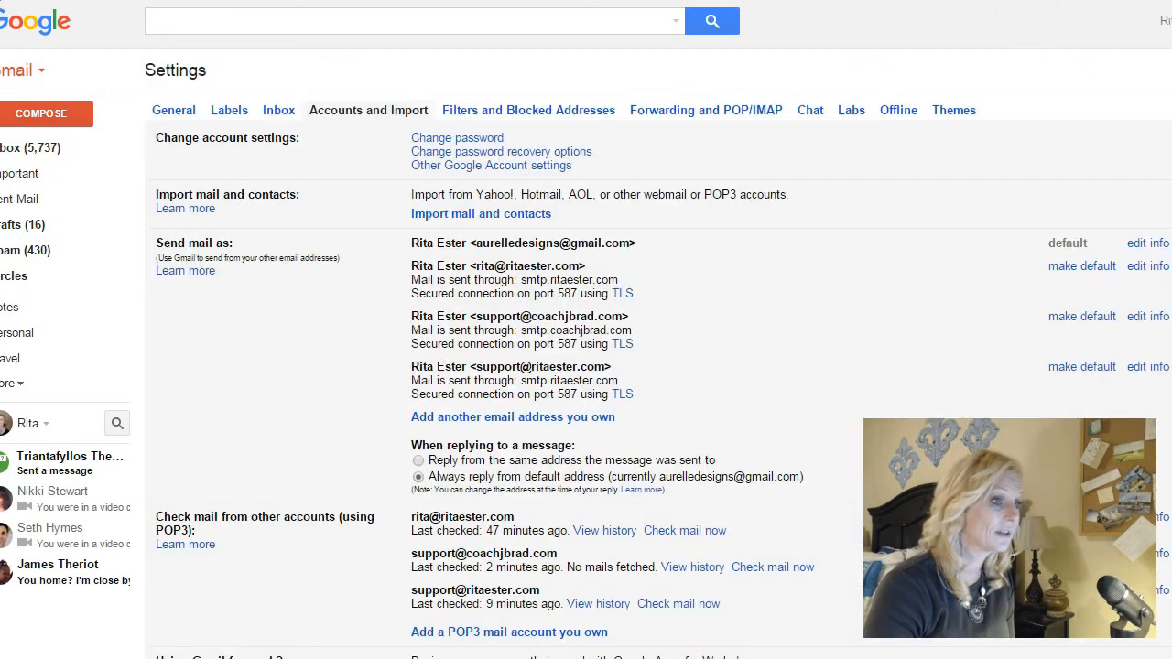
mouse_move(458, 78)
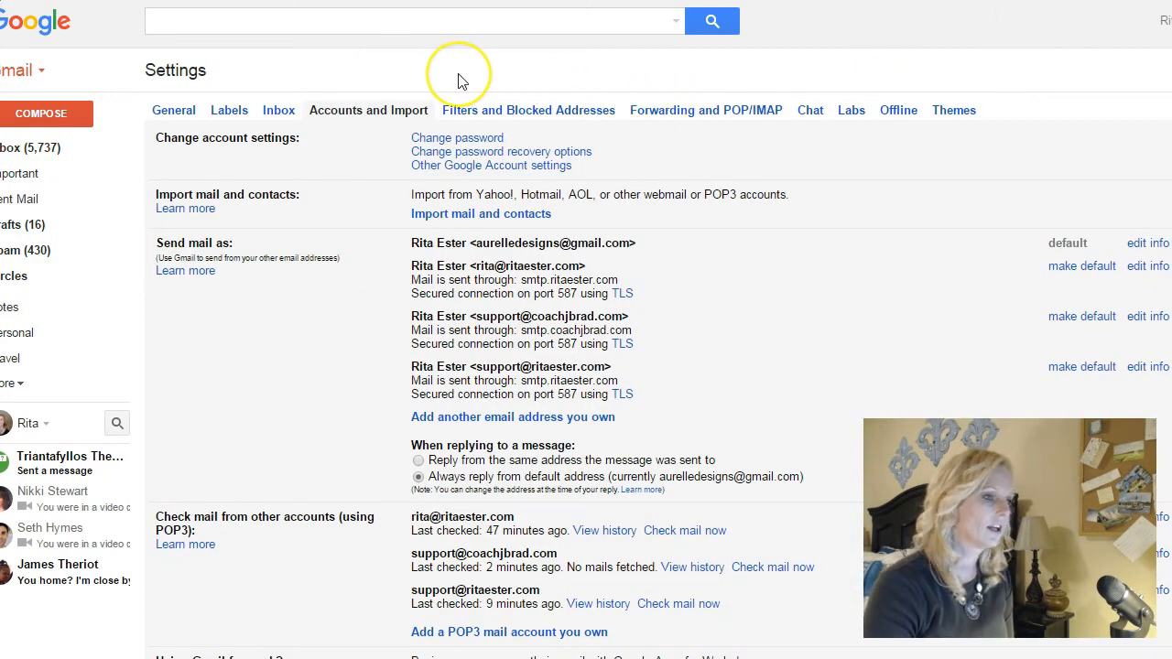